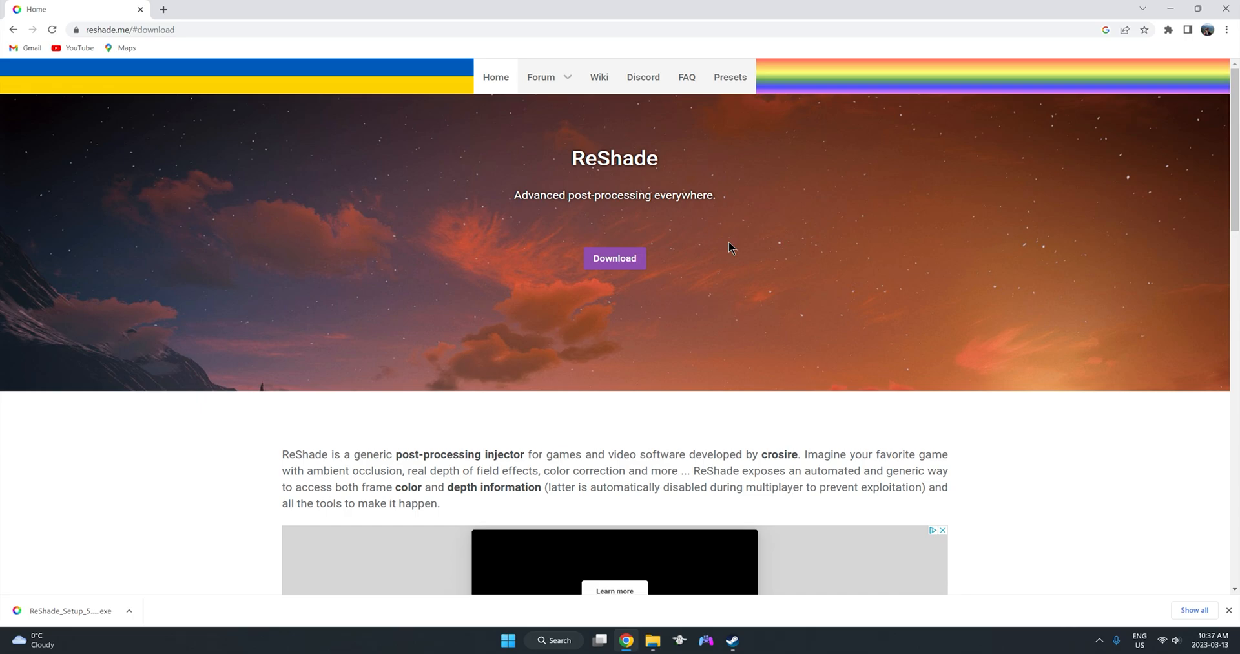
mouse_move(597, 180)
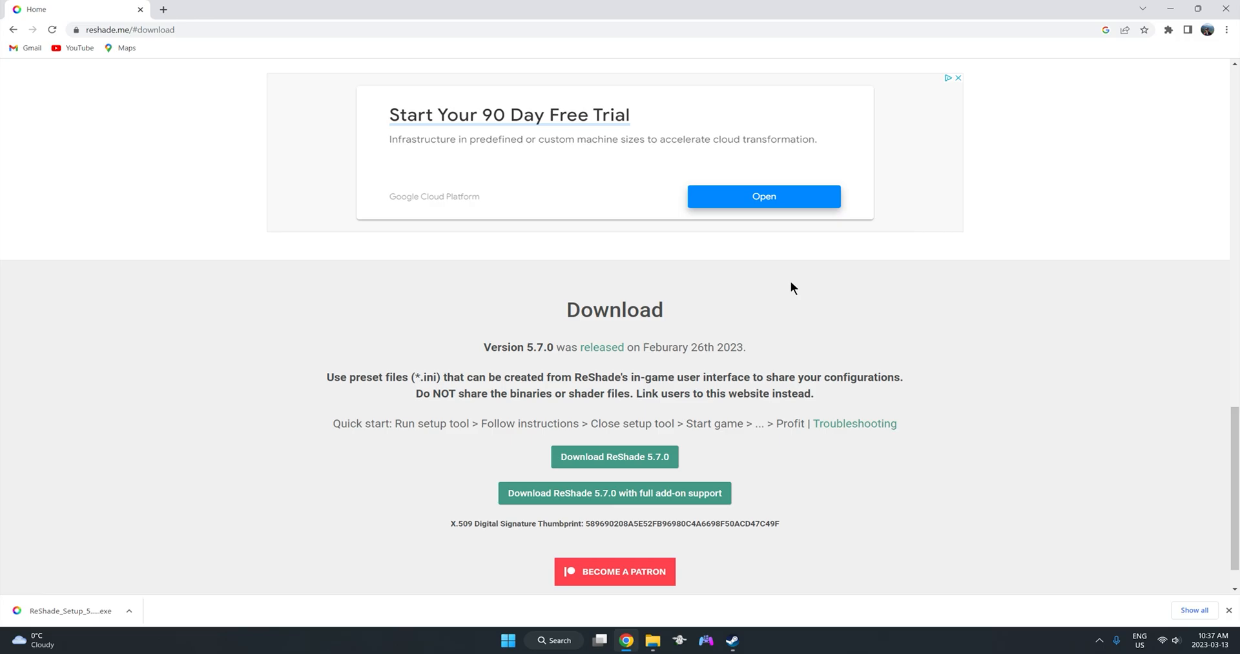
mouse_move(614, 456)
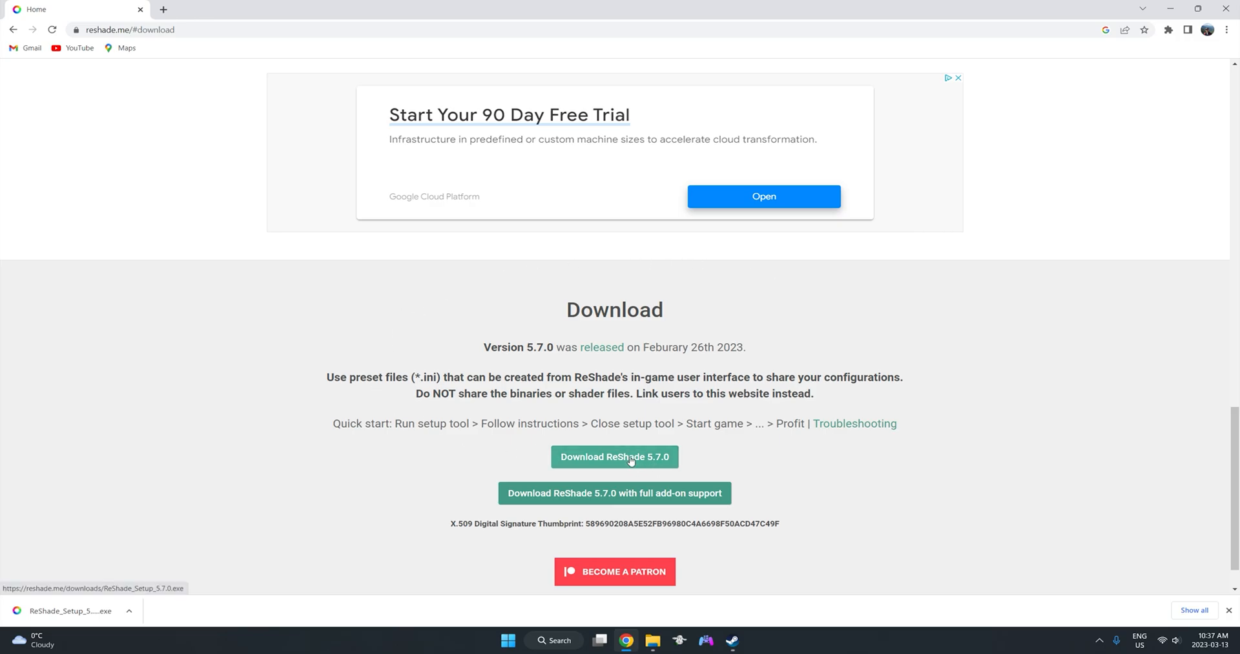
Step: Download the ReShade 5.7.0 setup from reshade.me's download section
click(614, 457)
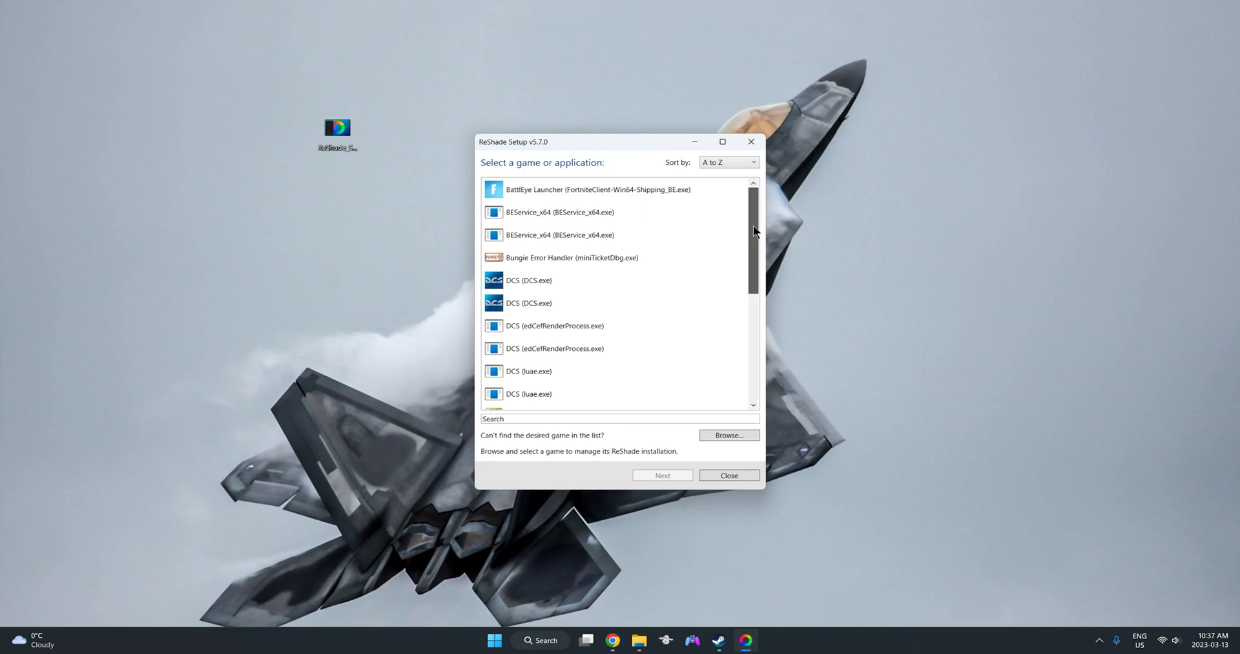
Step: Scroll the 'Select a game or application' list looking for the DCS entries
scroll(down, 3)
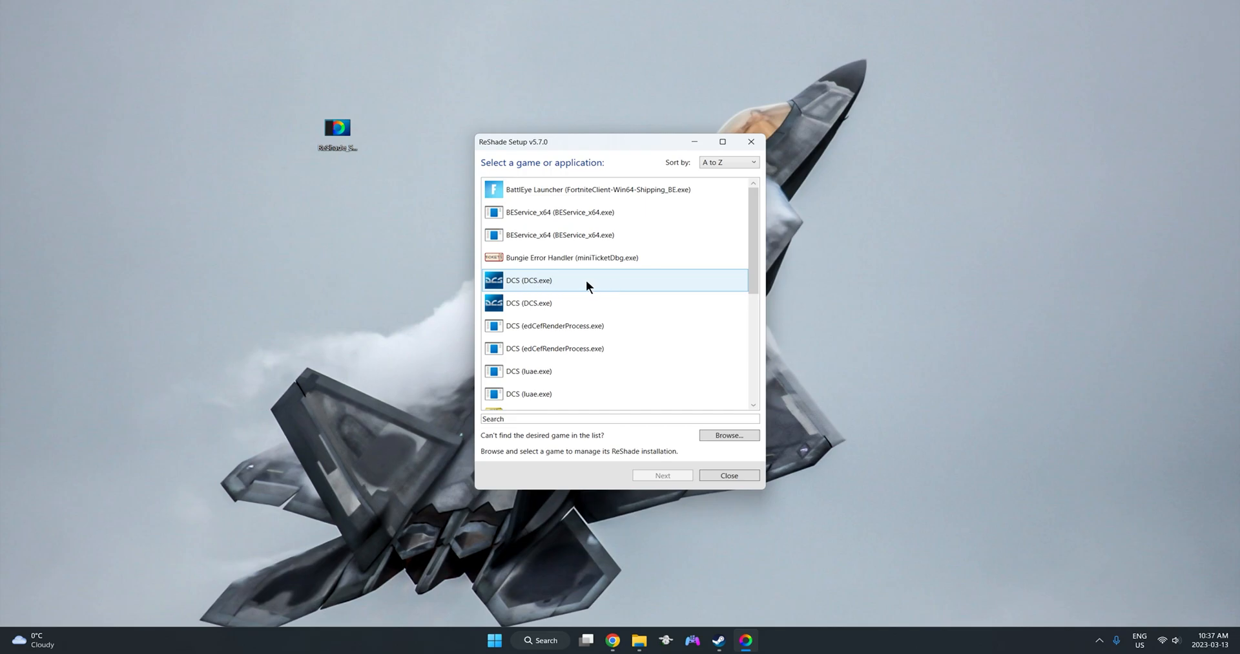
mouse_move(500, 289)
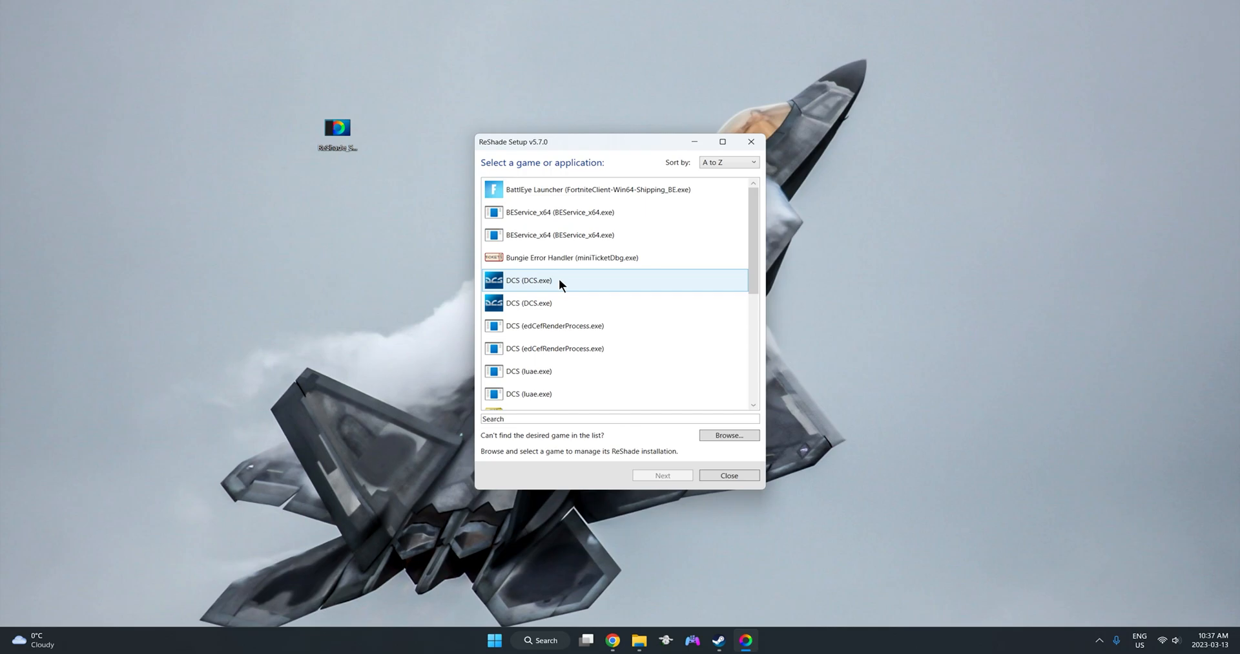
mouse_move(507, 288)
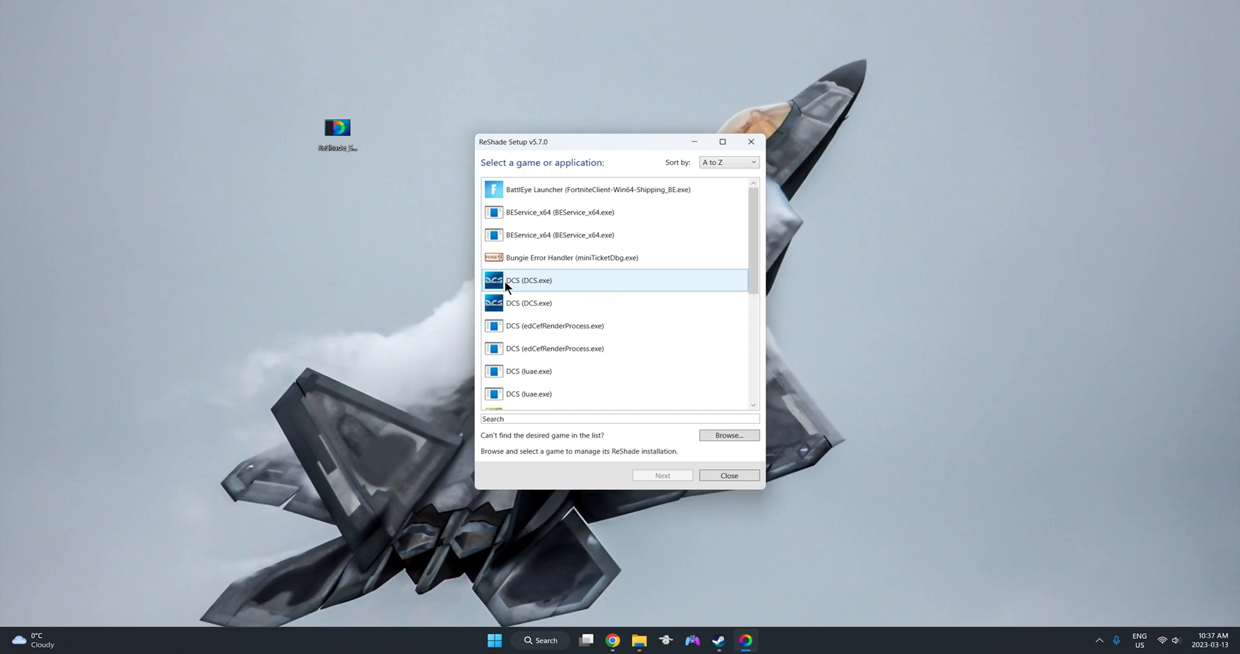
mouse_move(529, 280)
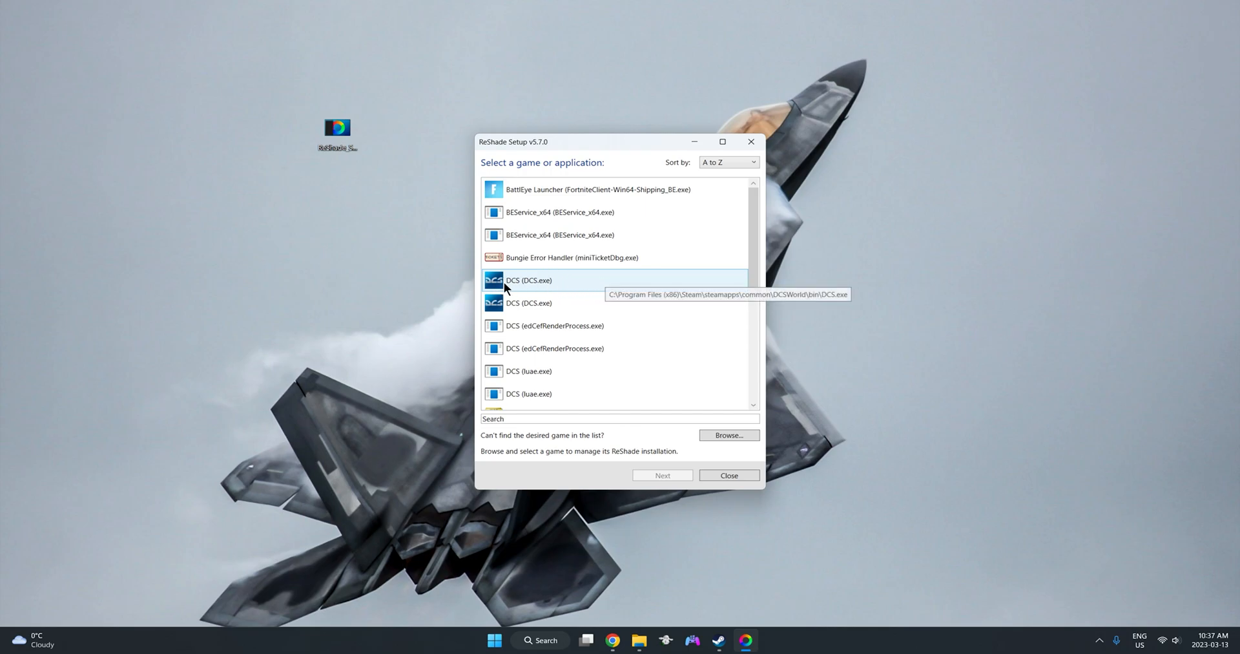
mouse_move(573, 288)
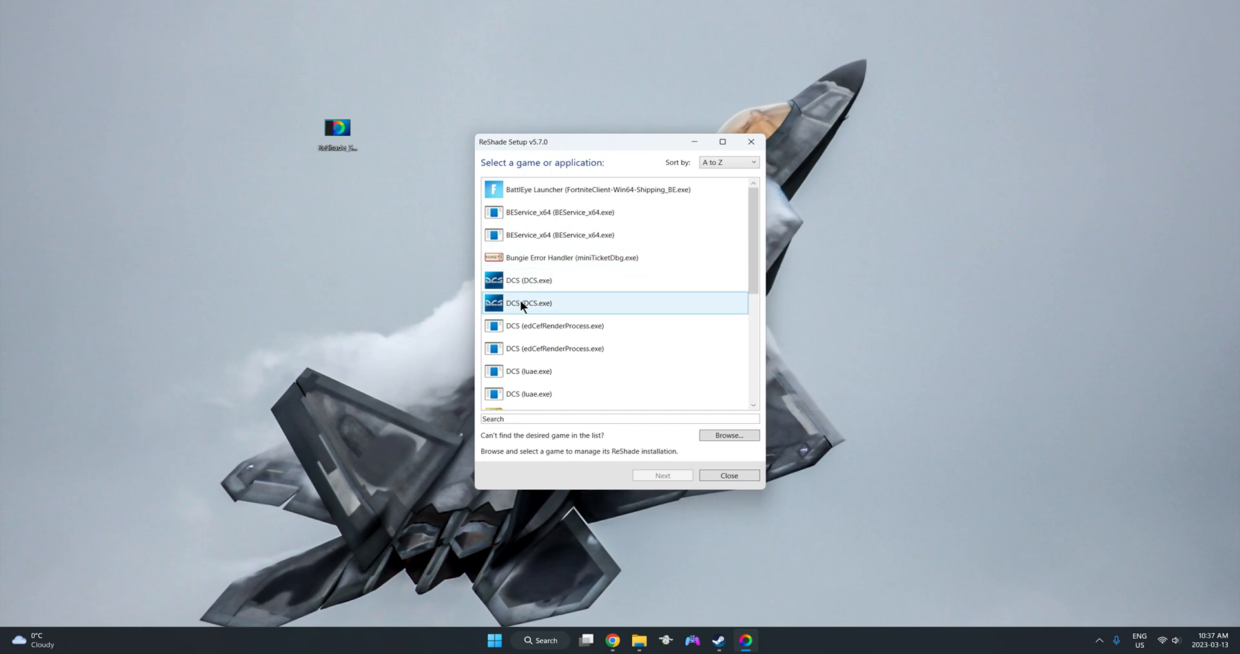
mouse_move(529, 309)
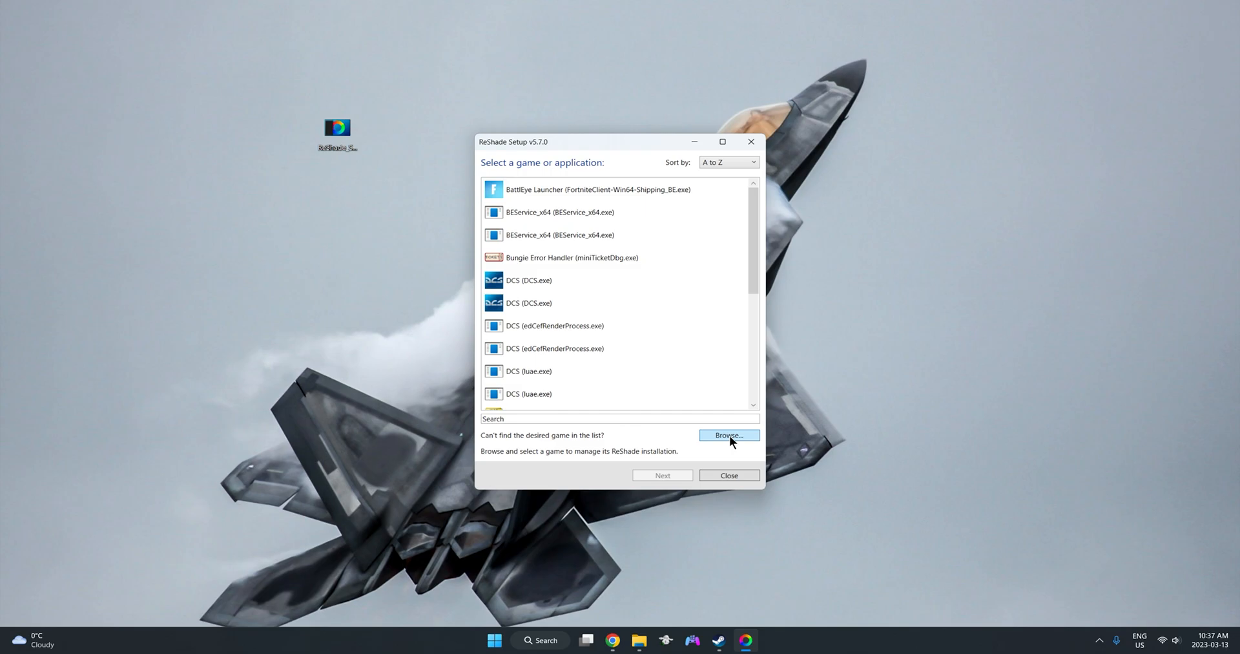
Step: Browse manually to the DCSWorld folder under Program Files (x86)\Steam
click(728, 434)
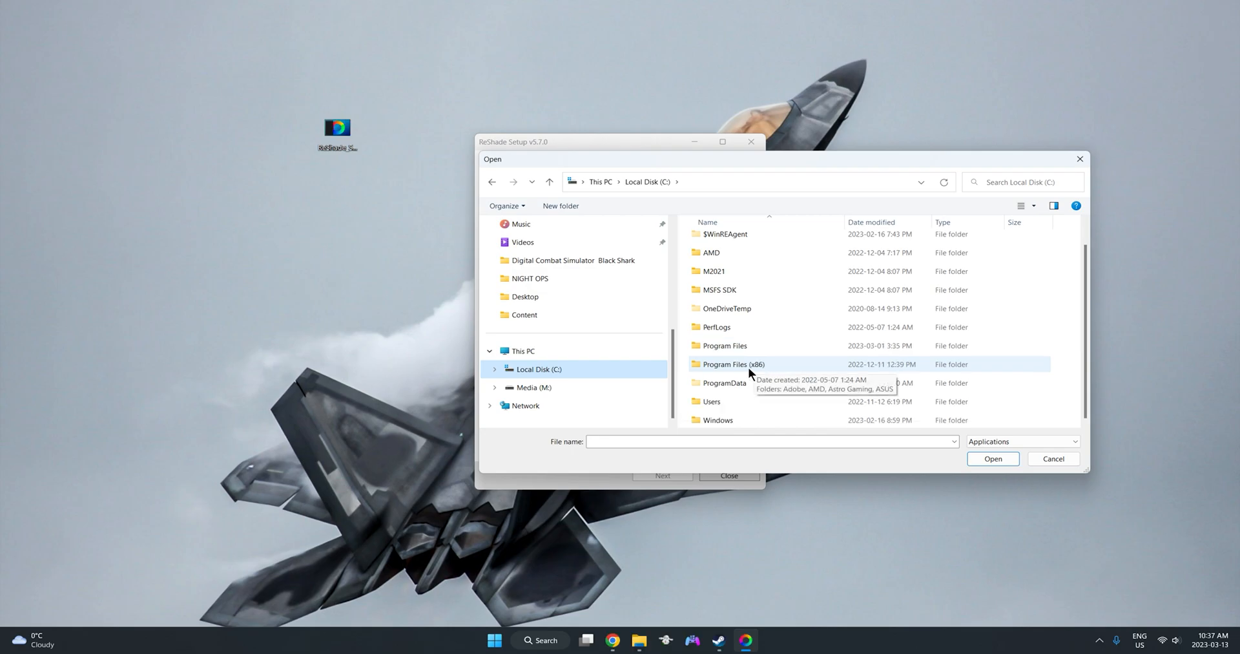
double_click(733, 365)
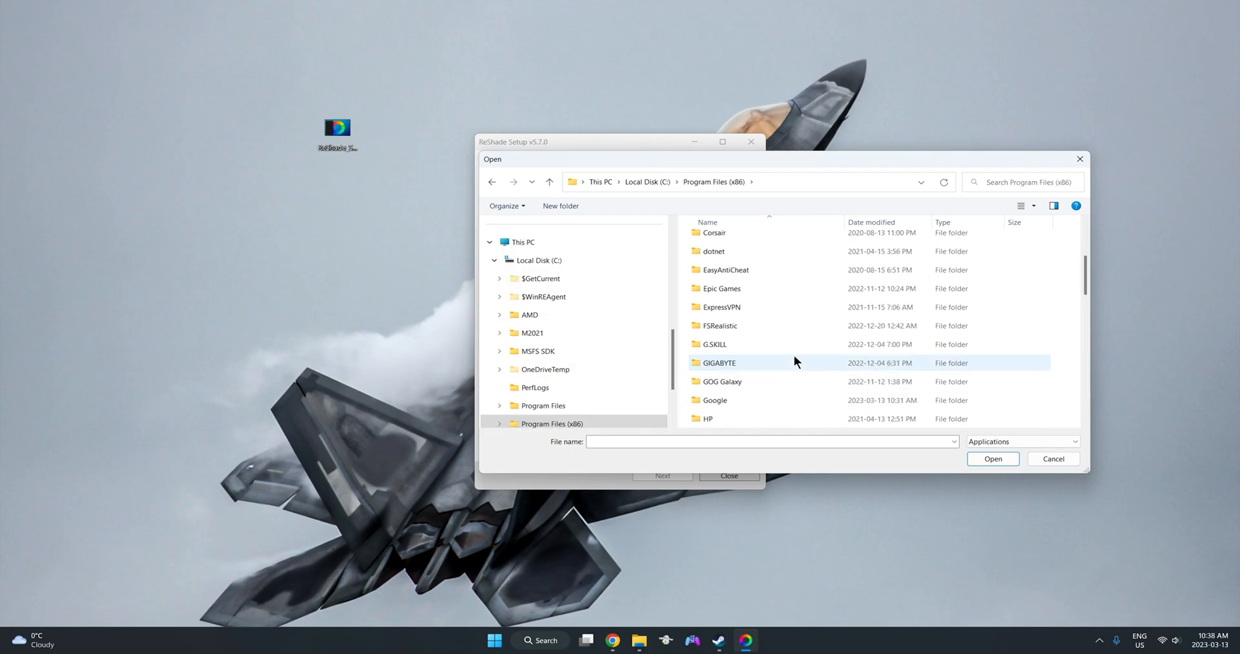
scroll(down, 3)
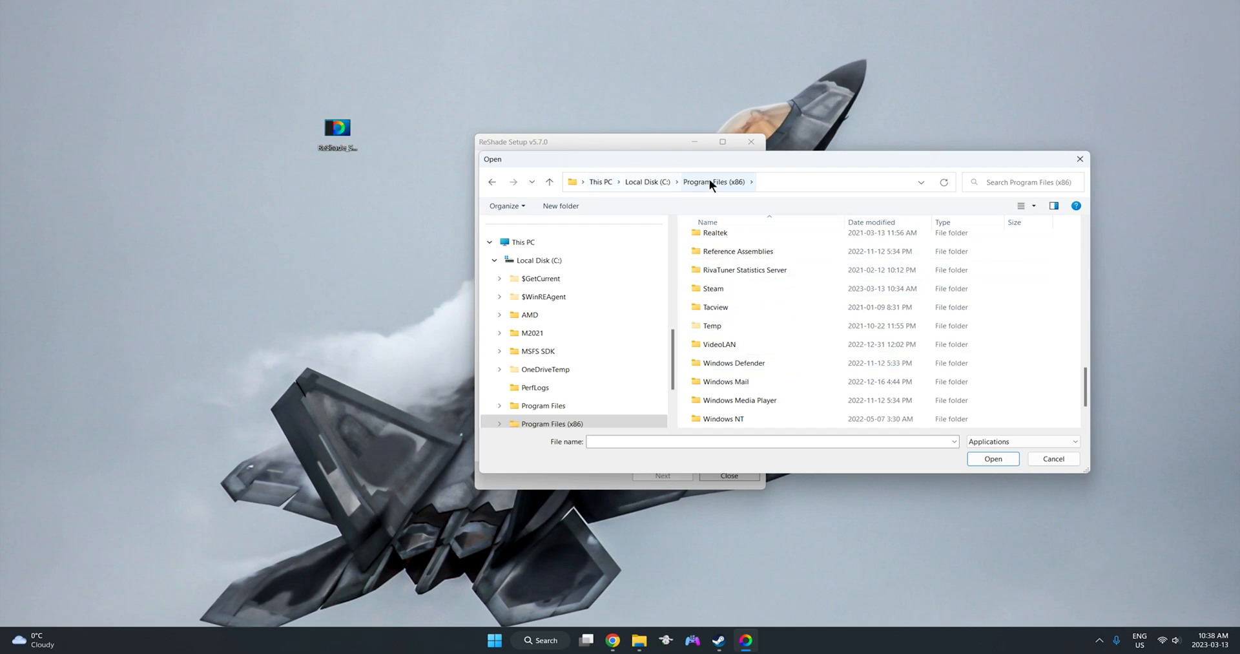
double_click(710, 289)
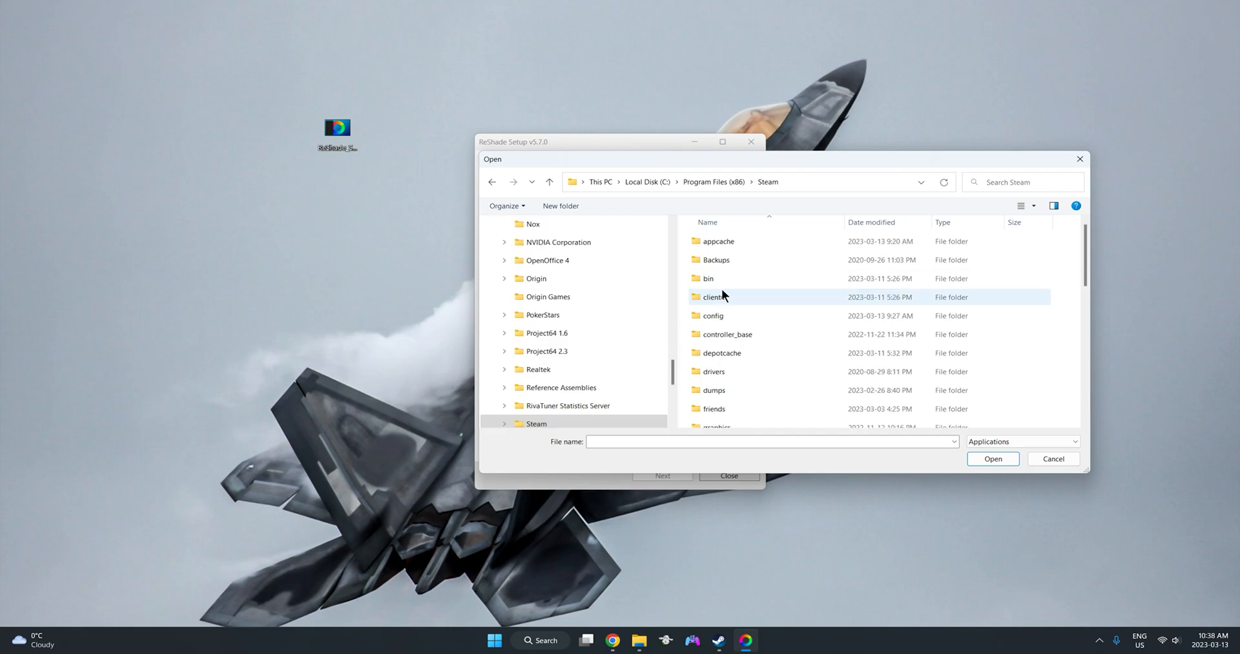
scroll(down, 3)
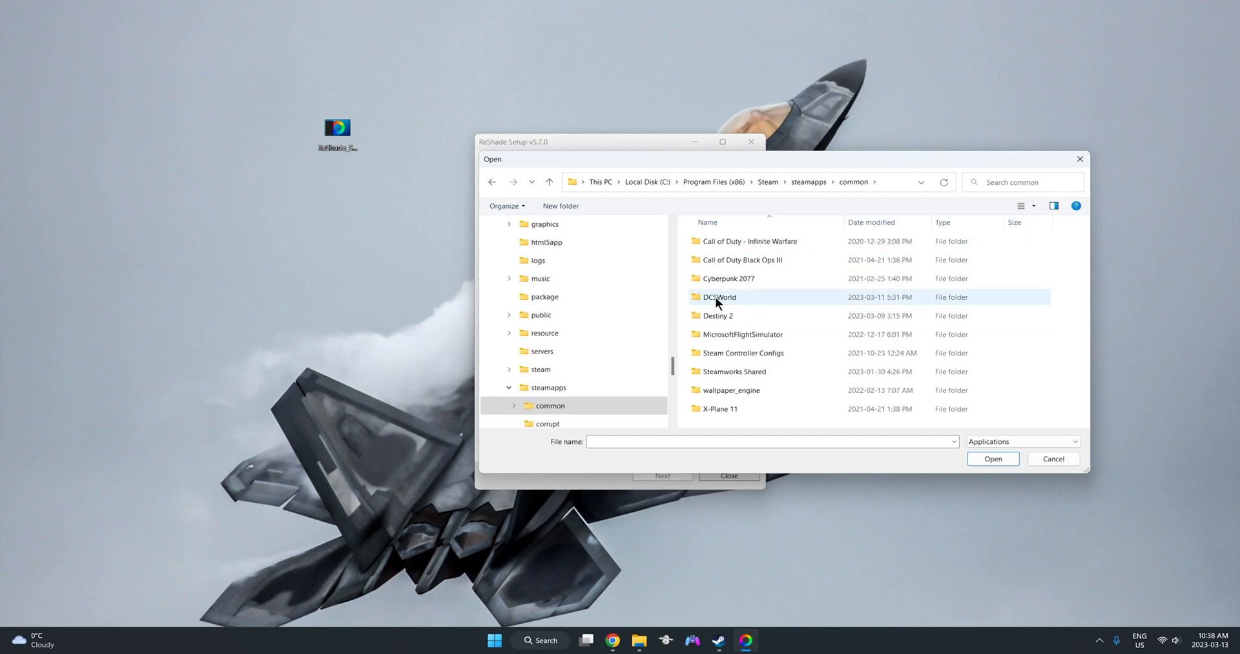
double_click(718, 297)
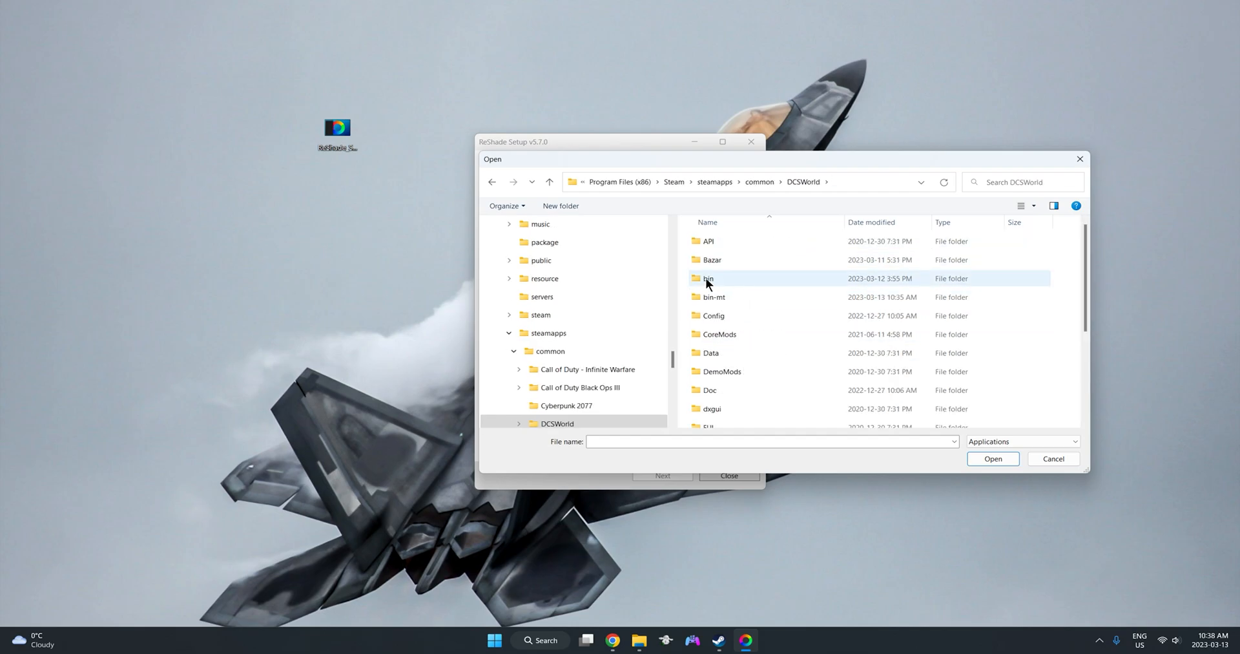
mouse_move(735, 283)
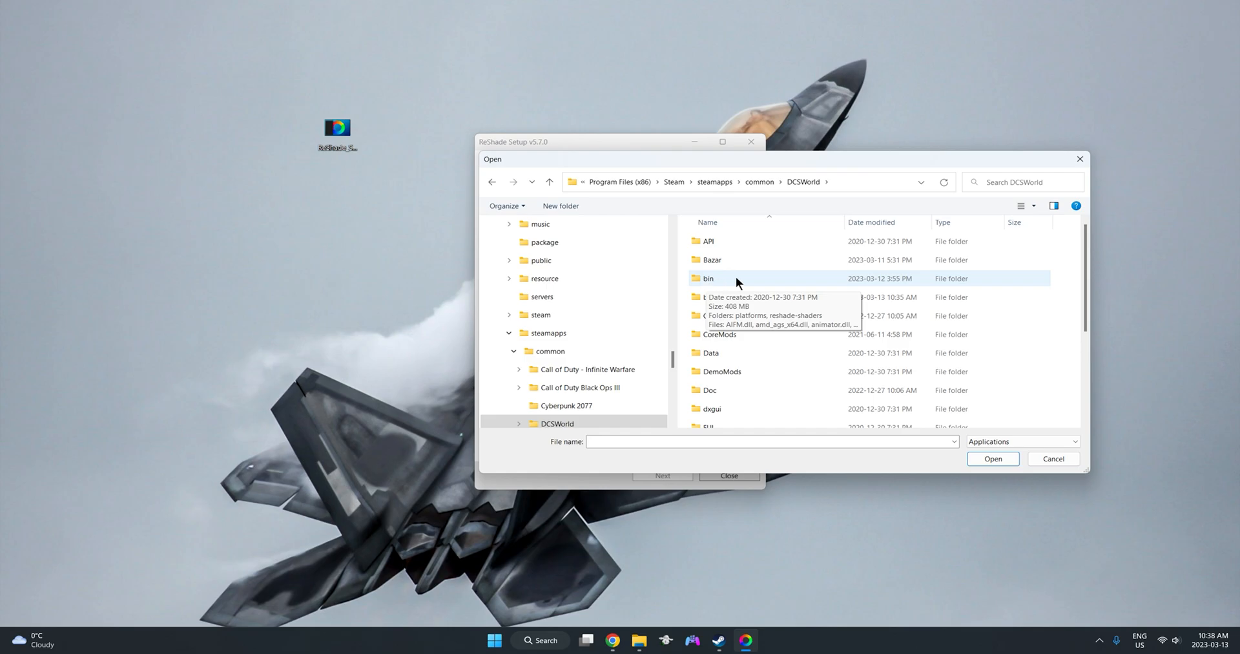
Step: After trying the bin folder, select DCS.exe from bin-mt as the target game
double_click(708, 277)
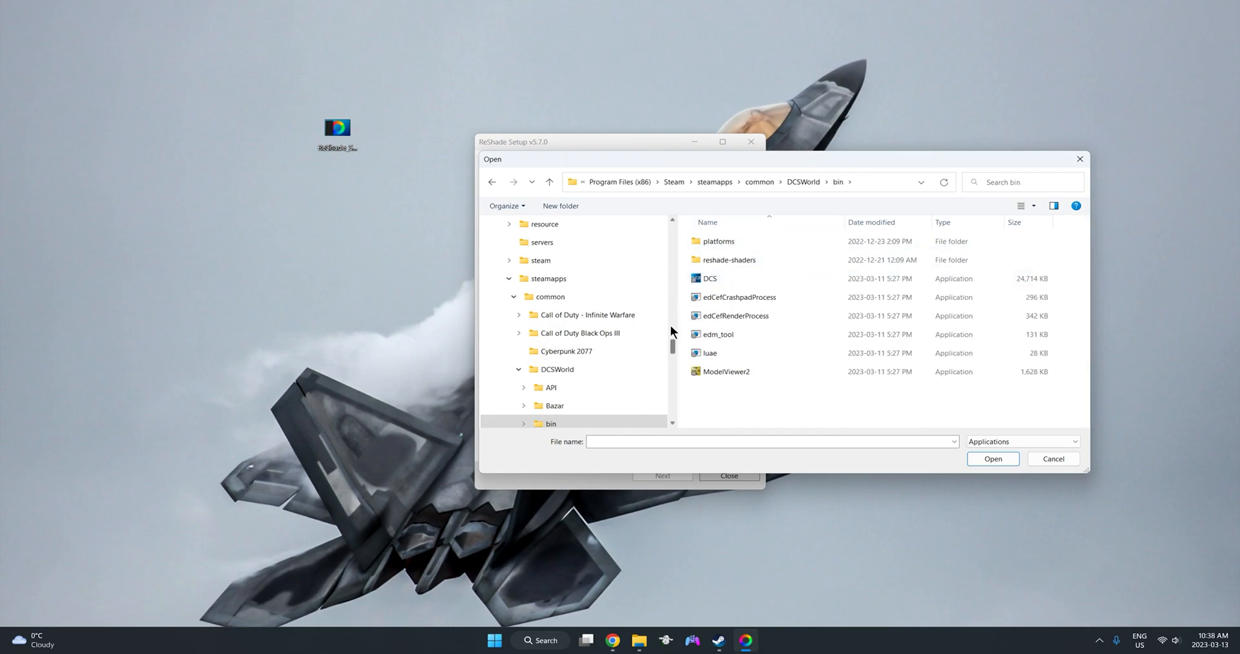
click(718, 240)
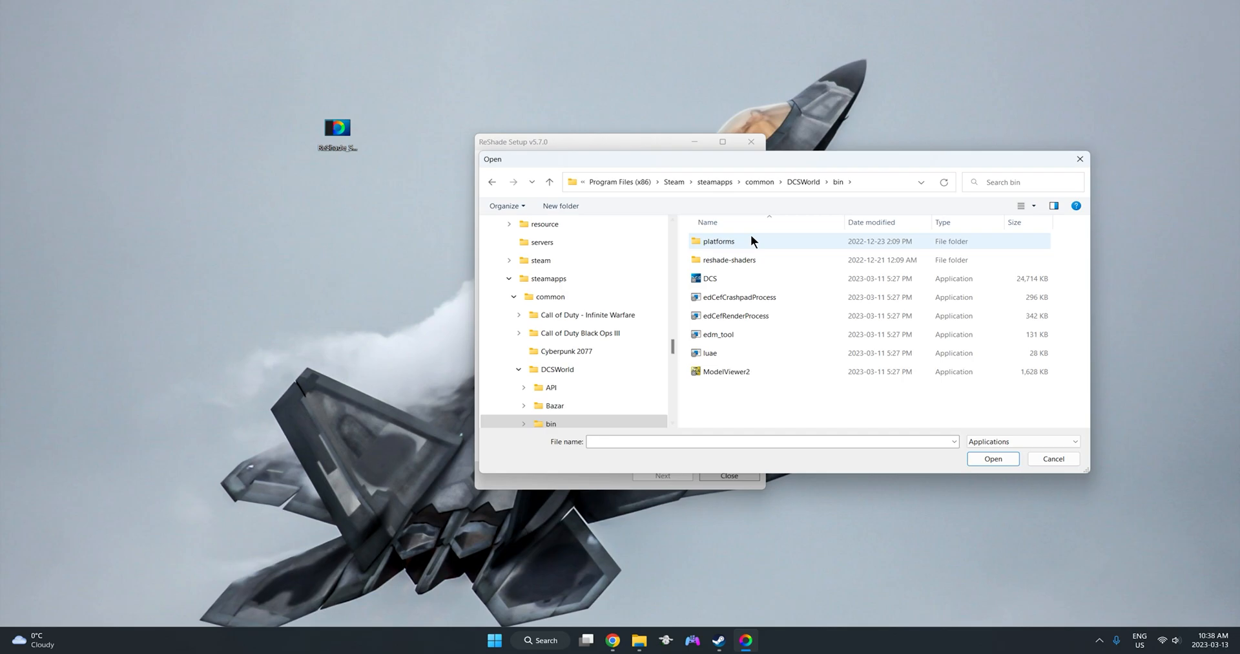
click(587, 314)
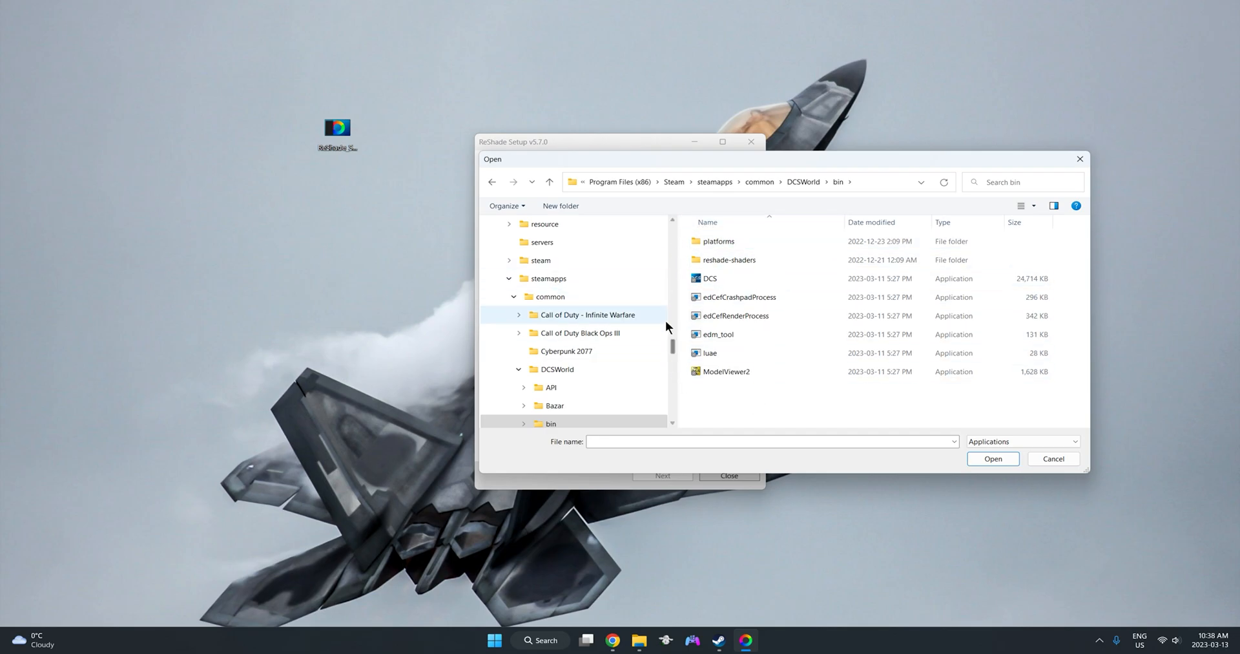
click(803, 182)
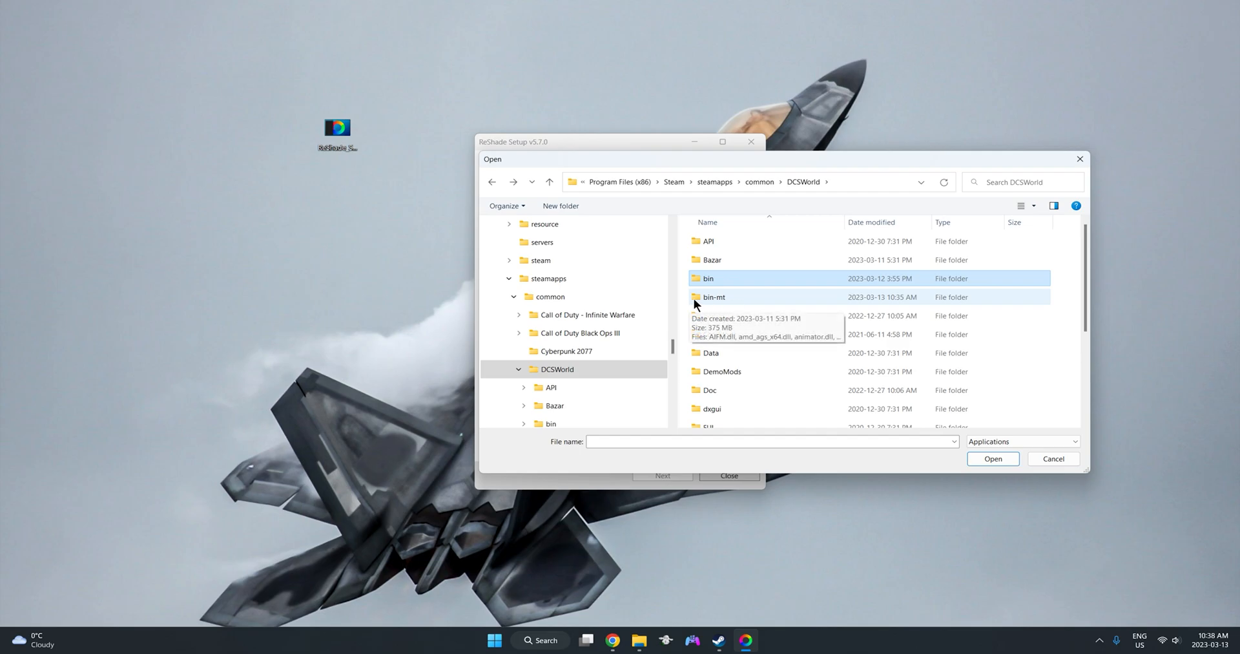
mouse_move(719, 304)
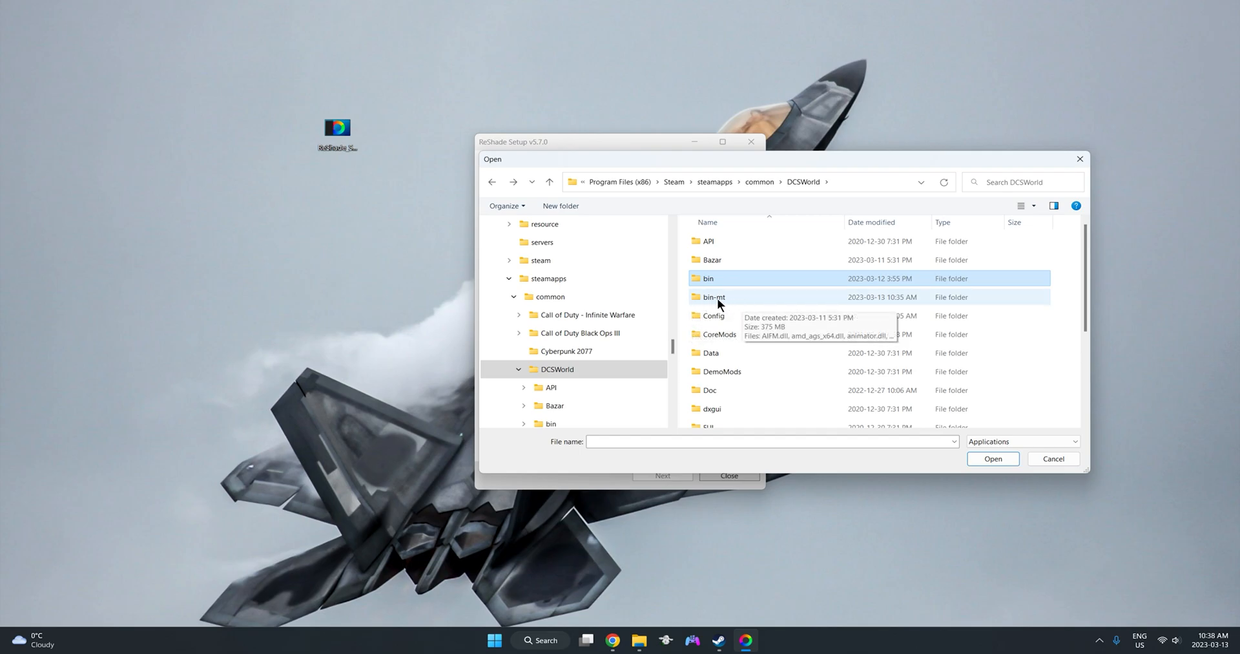
double_click(713, 297)
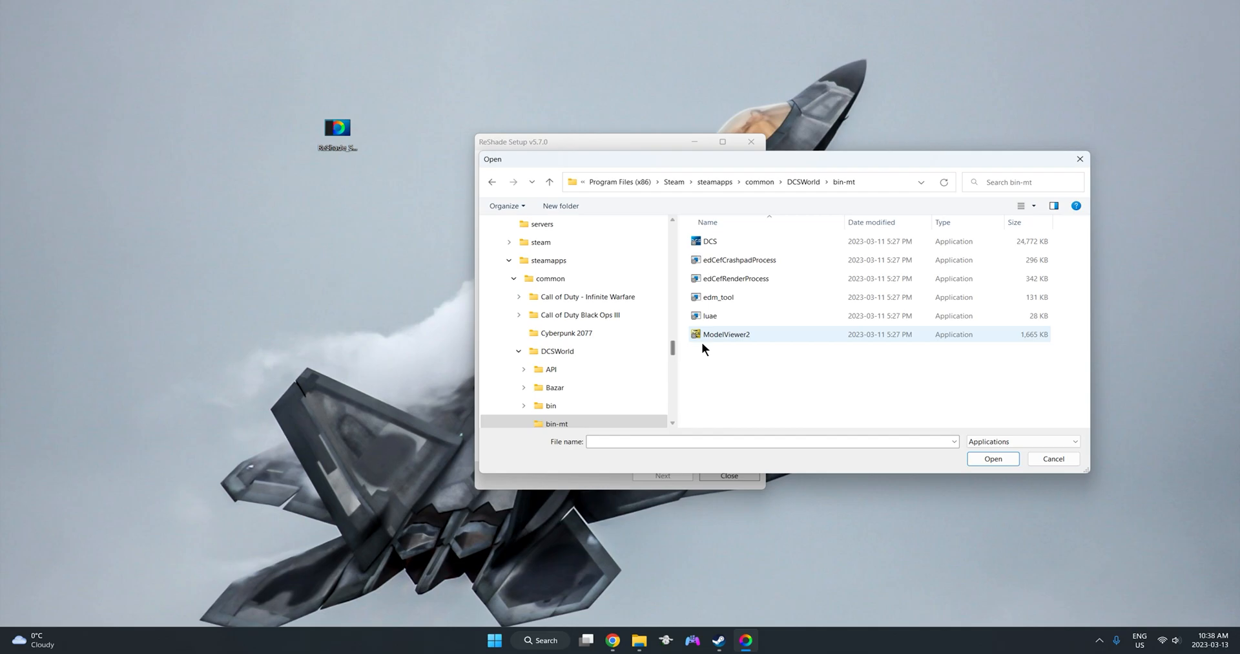
click(709, 240)
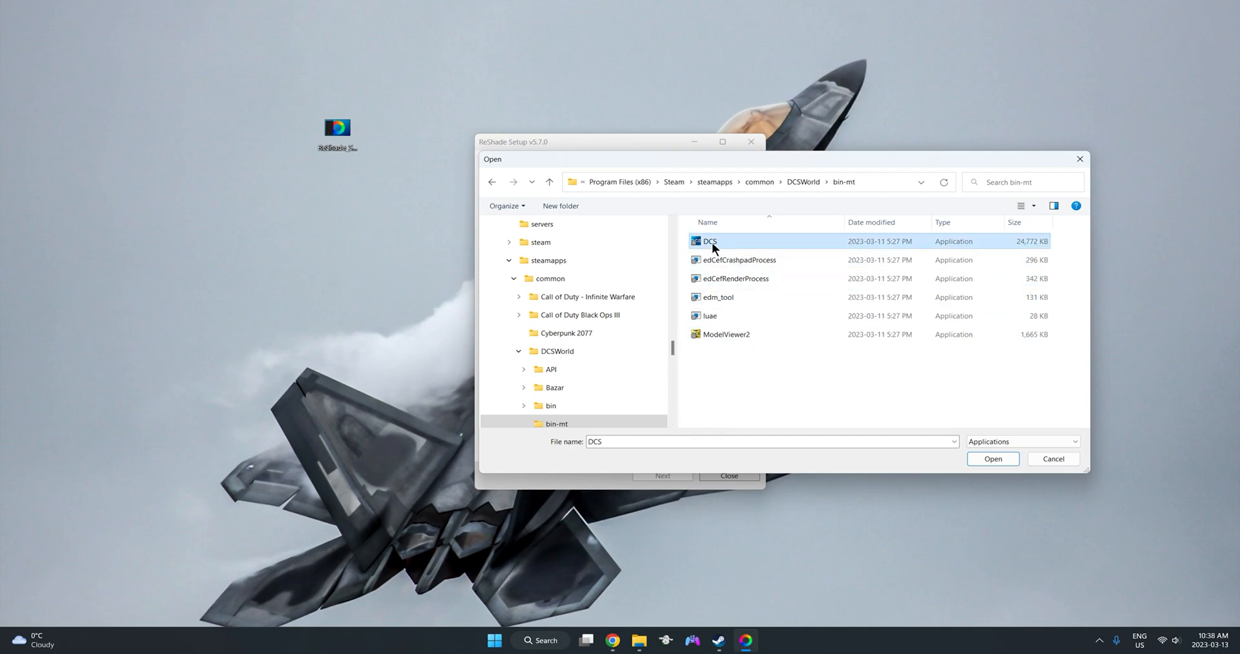
click(992, 458)
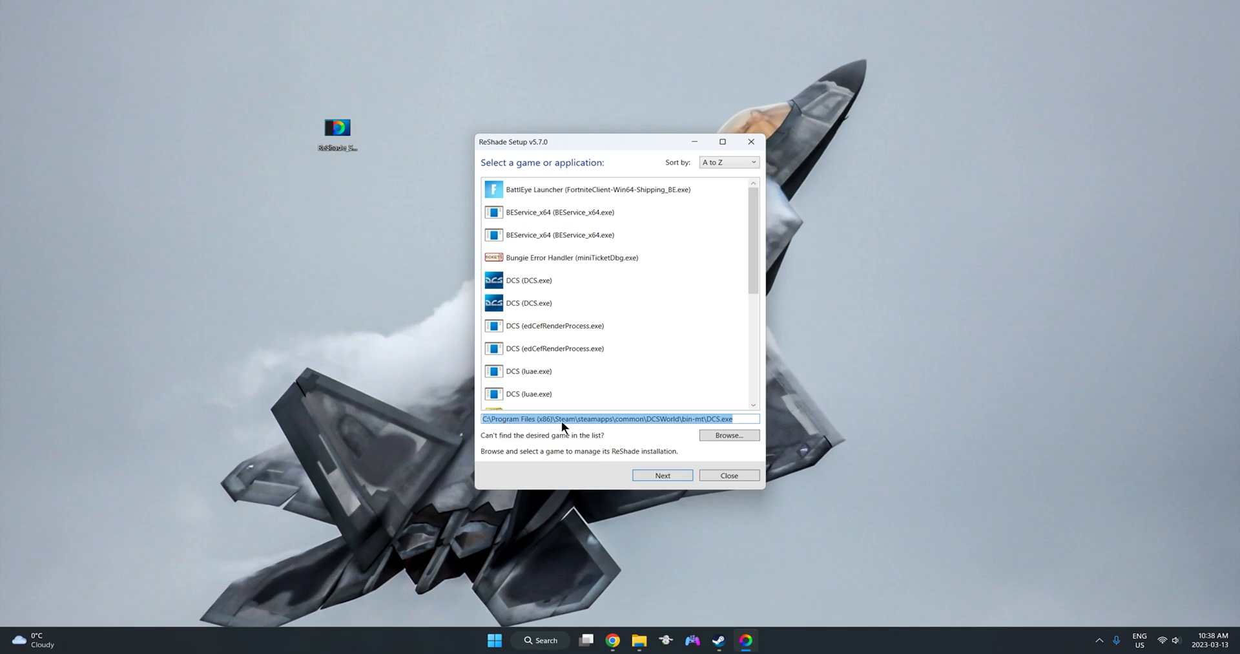
mouse_move(705, 418)
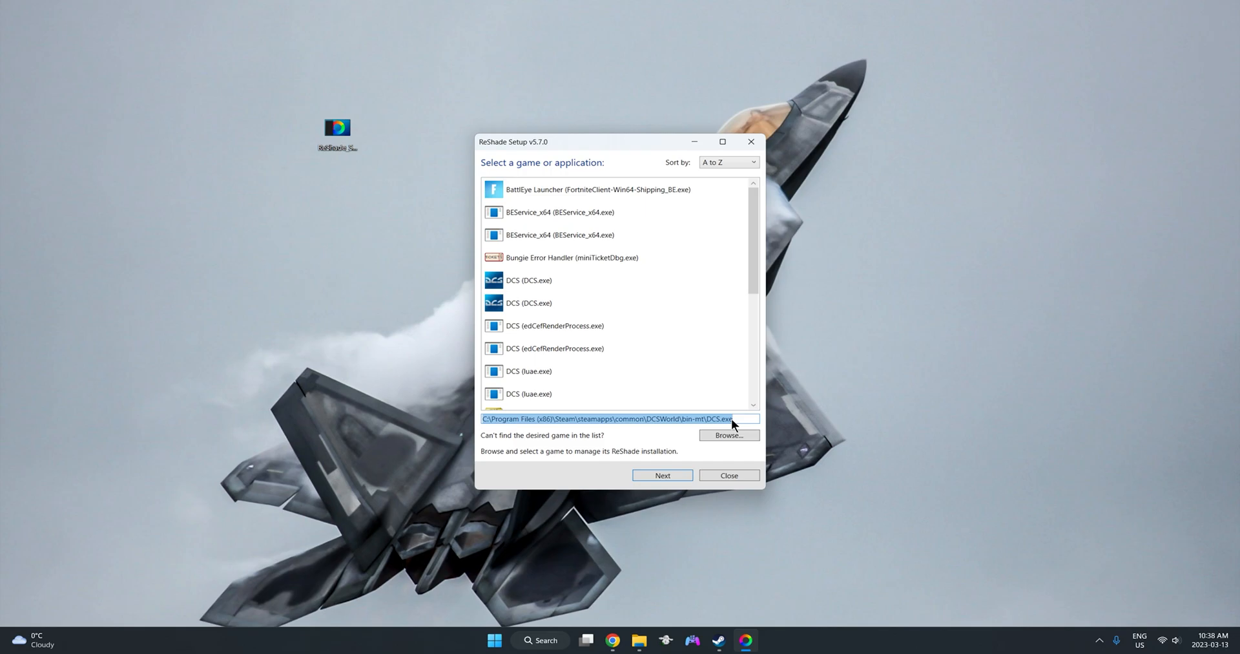
Step: Choose DirectX 10/11/12 as DCS's rendering API and skip the preset file page
click(662, 475)
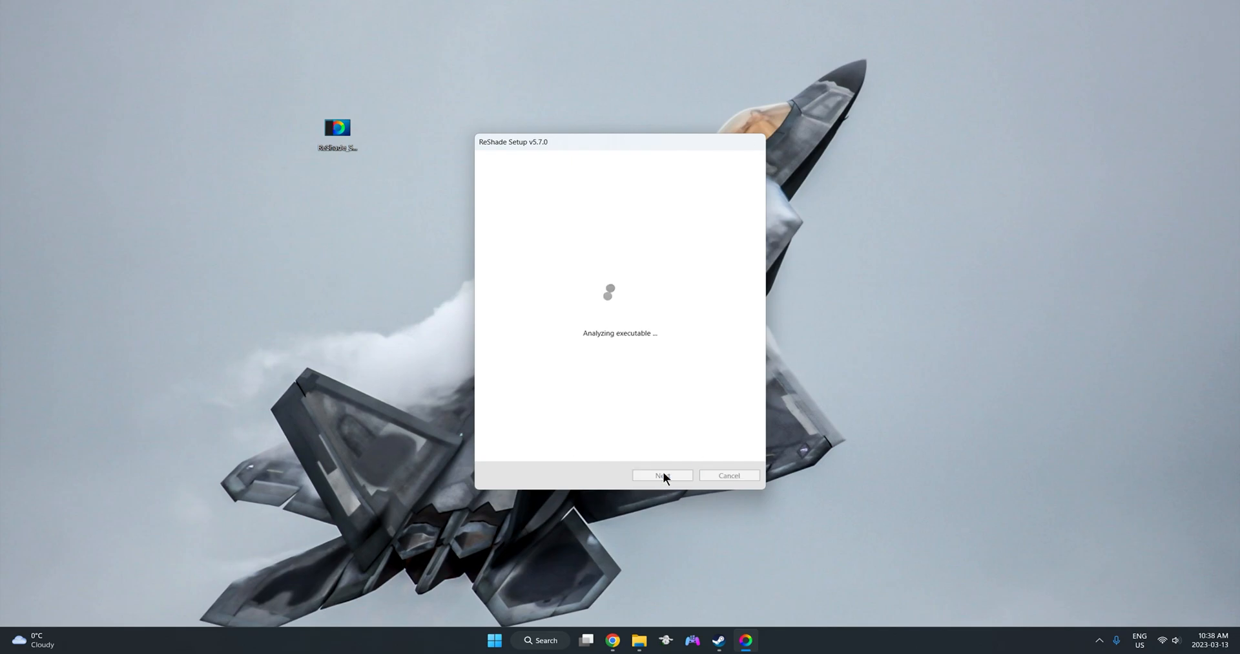
click(662, 475)
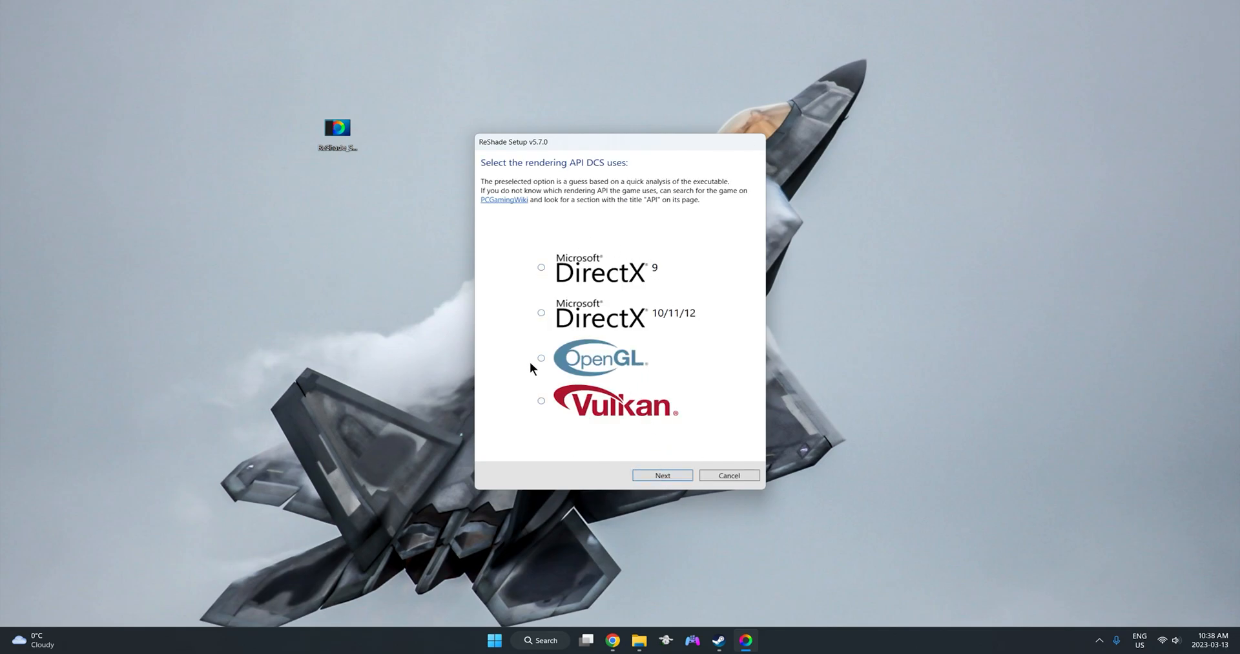
click(541, 312)
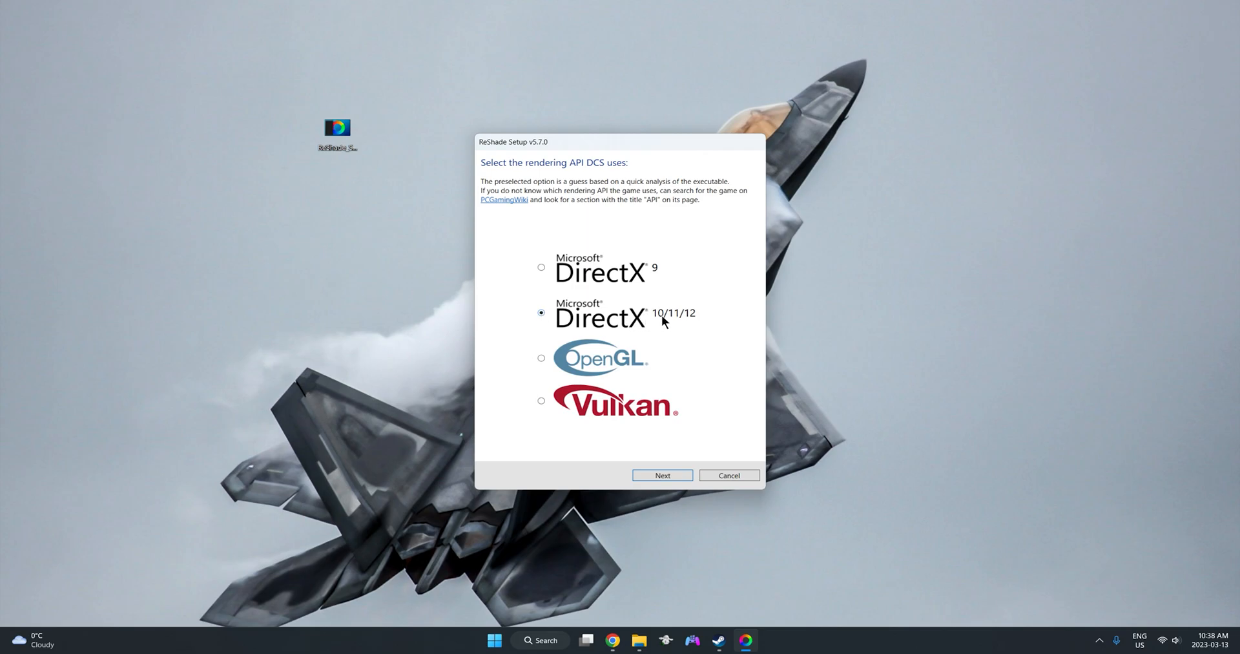
click(662, 474)
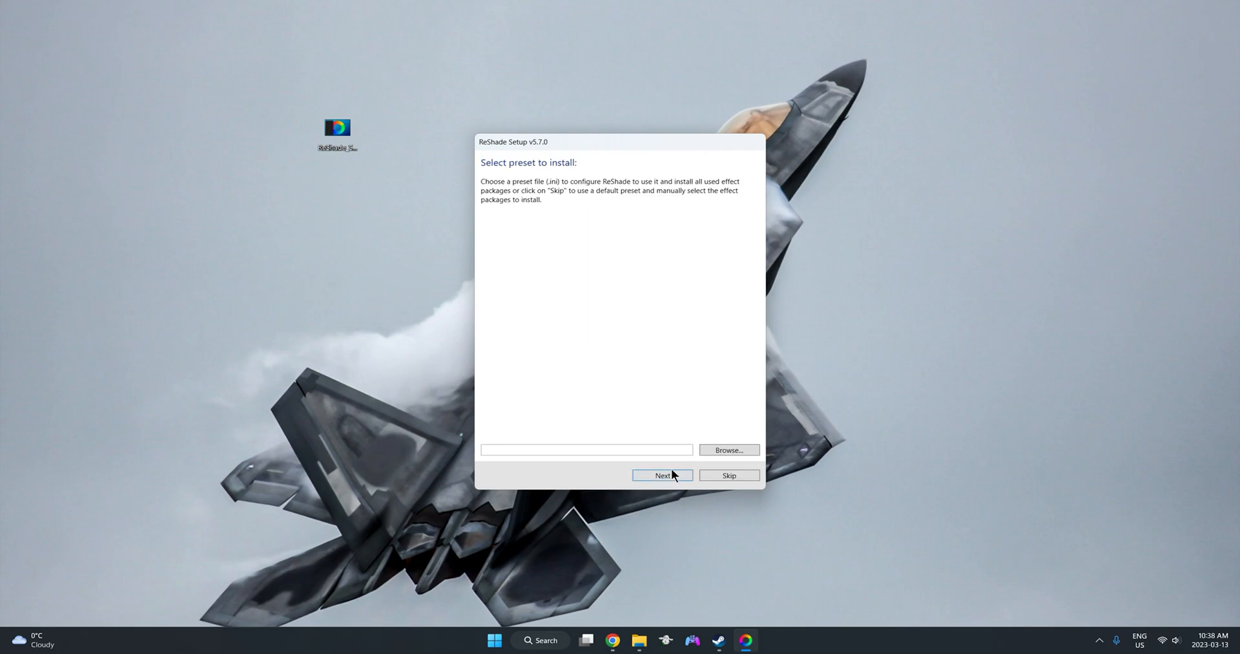
mouse_move(596, 289)
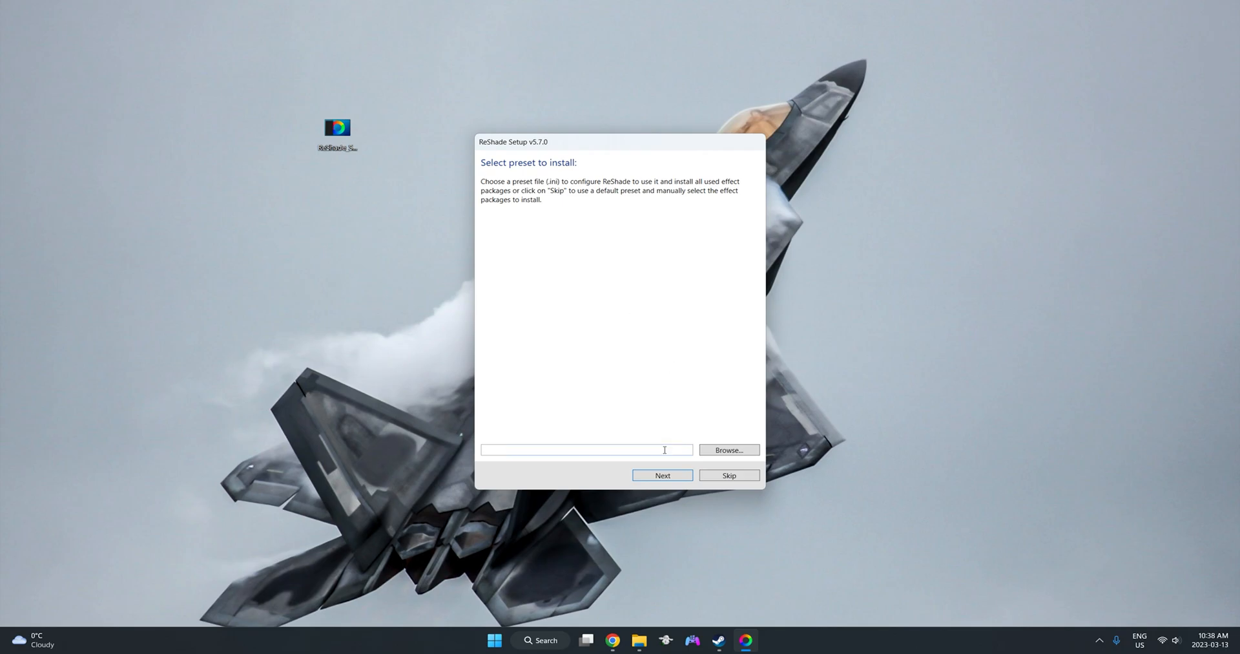
click(662, 475)
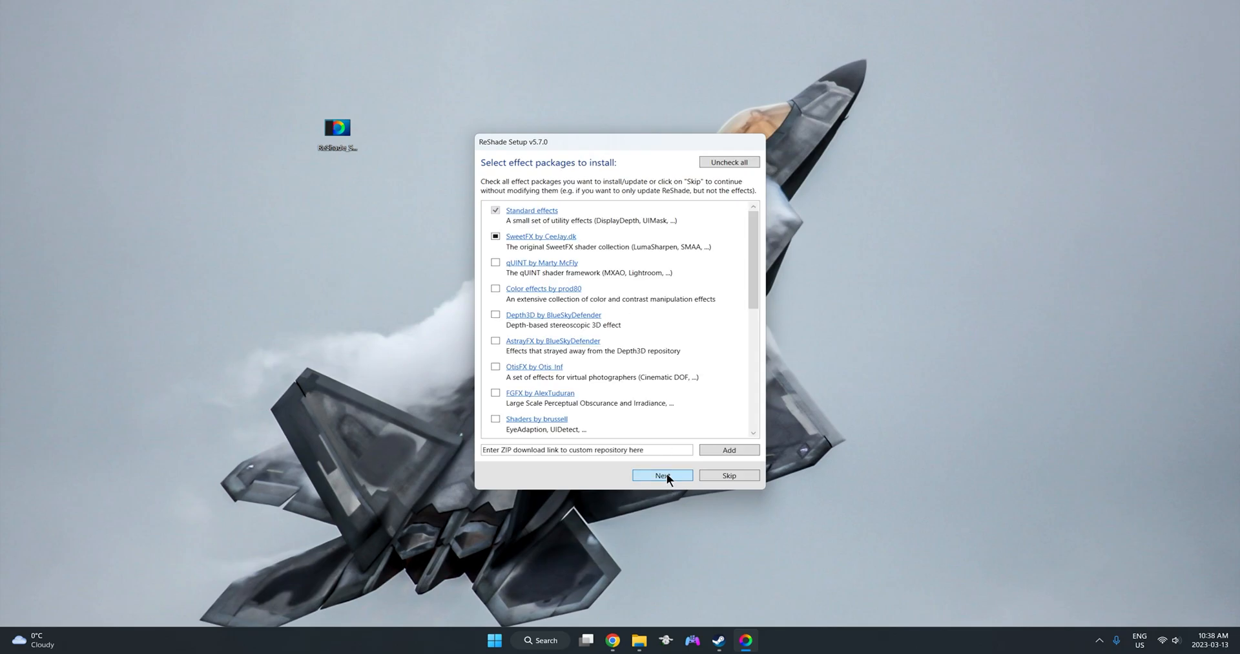
mouse_move(626, 485)
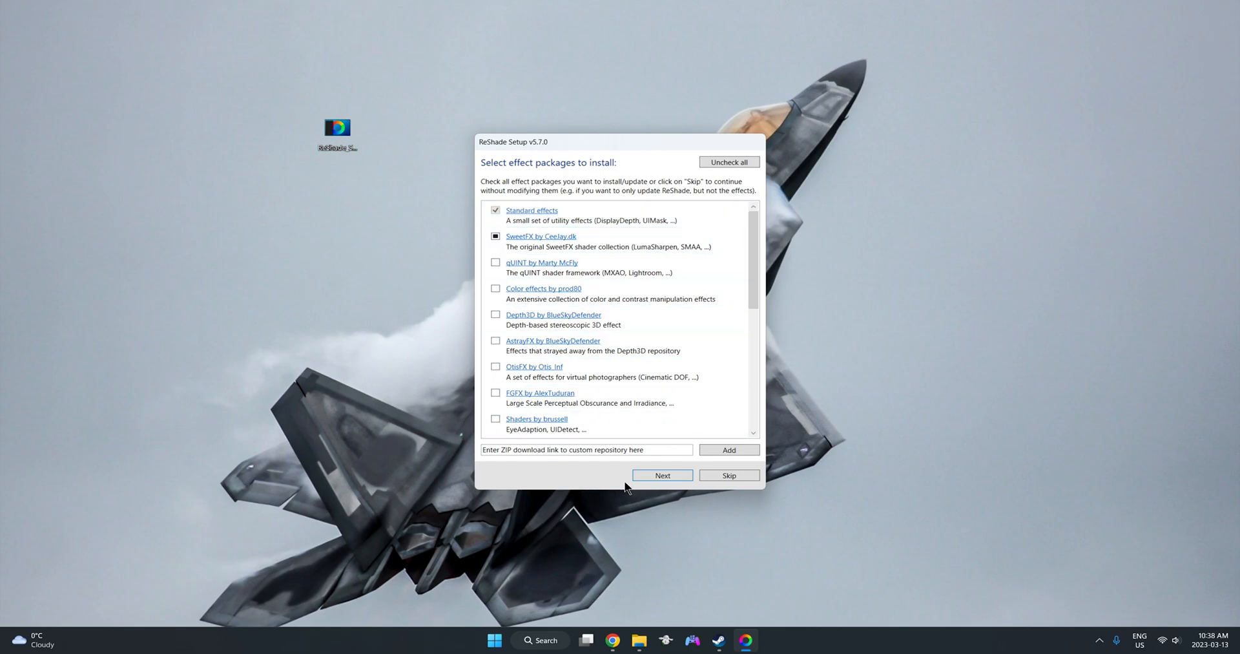
Step: Install Standard effects and all SweetFX .fx files, then finish the setup
click(662, 475)
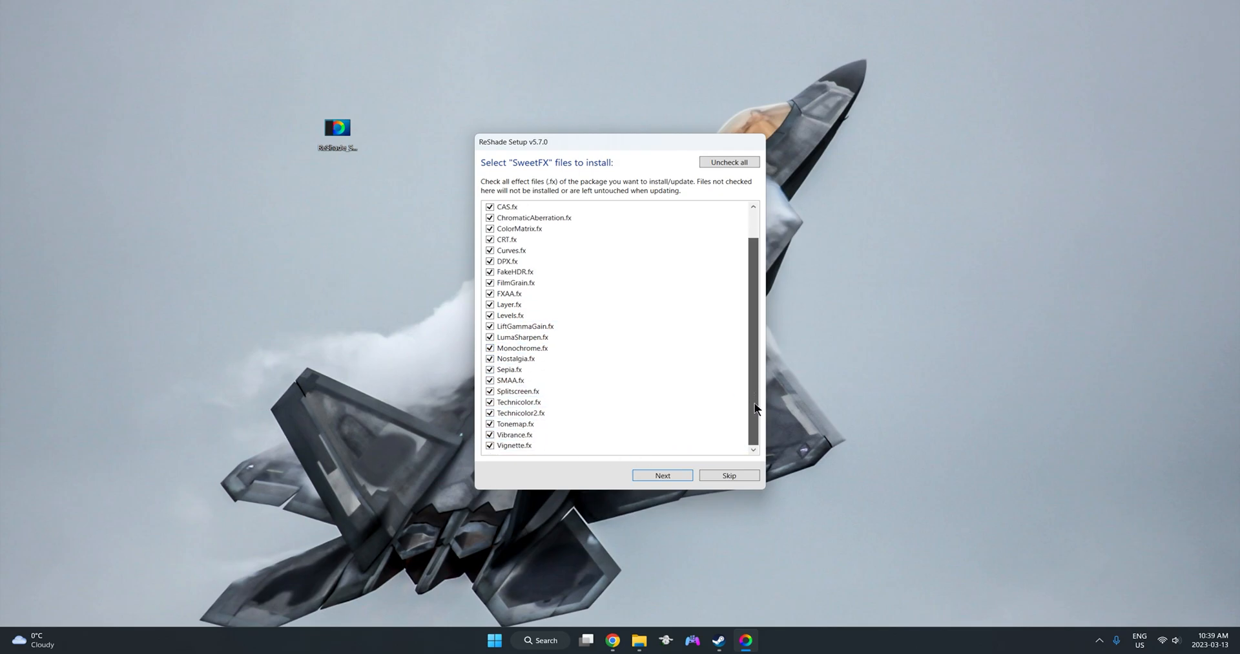
scroll(up, 3)
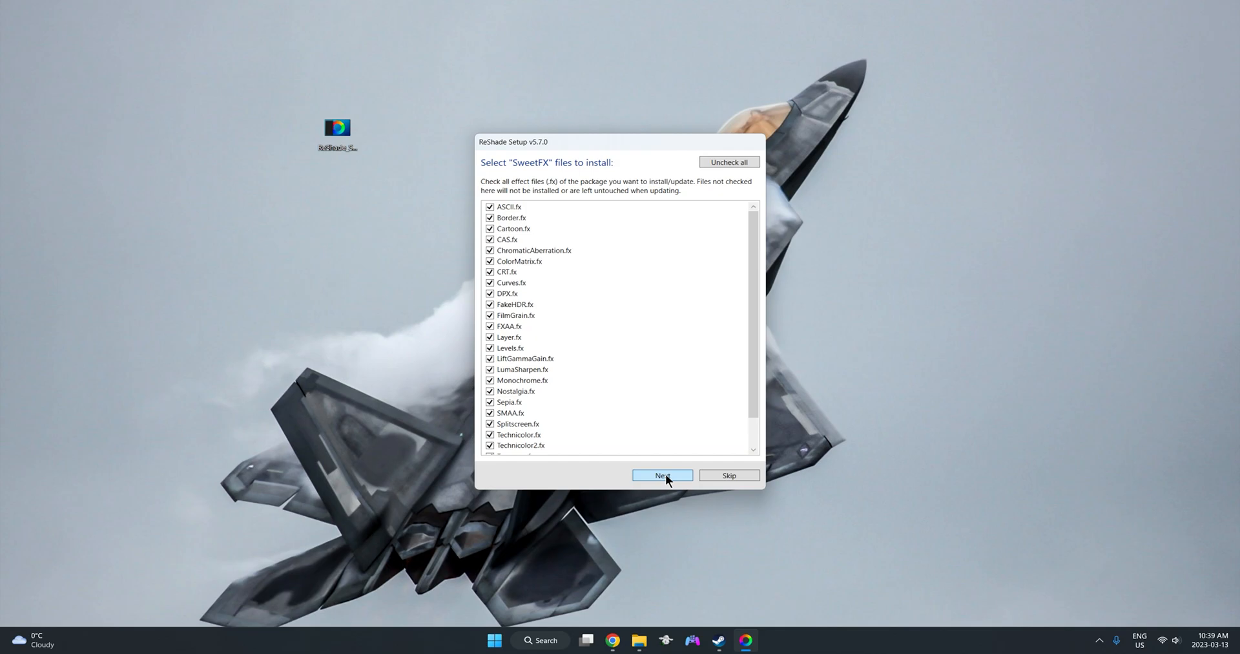
click(662, 475)
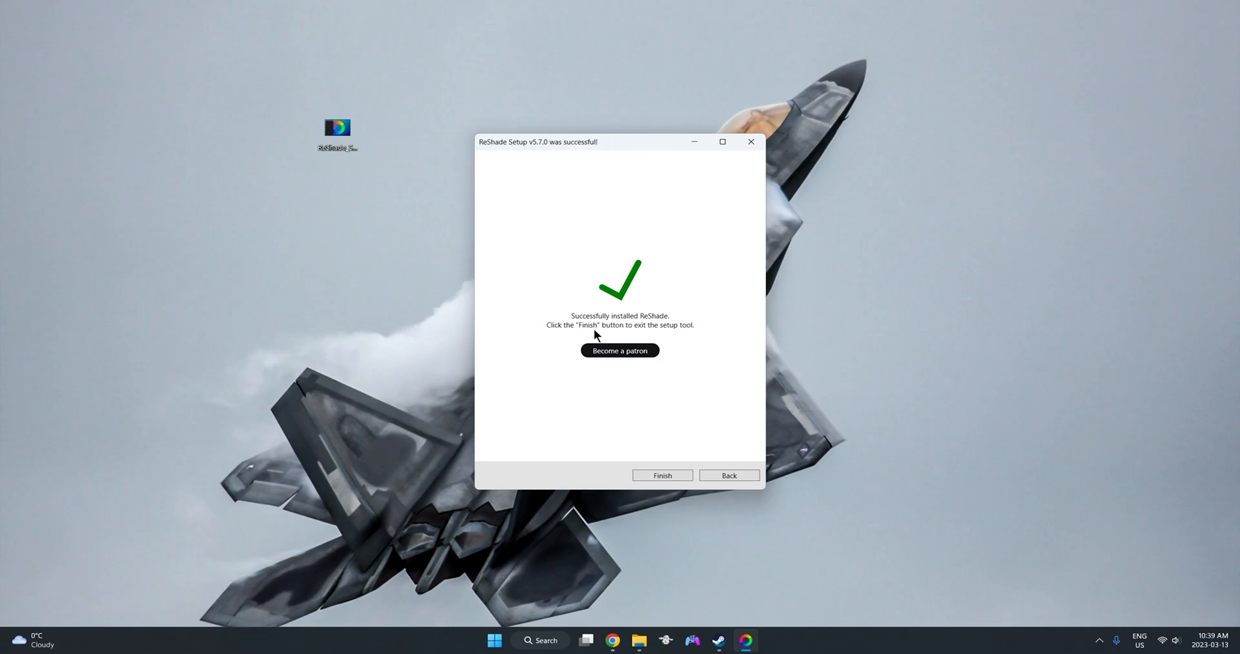
mouse_move(683, 450)
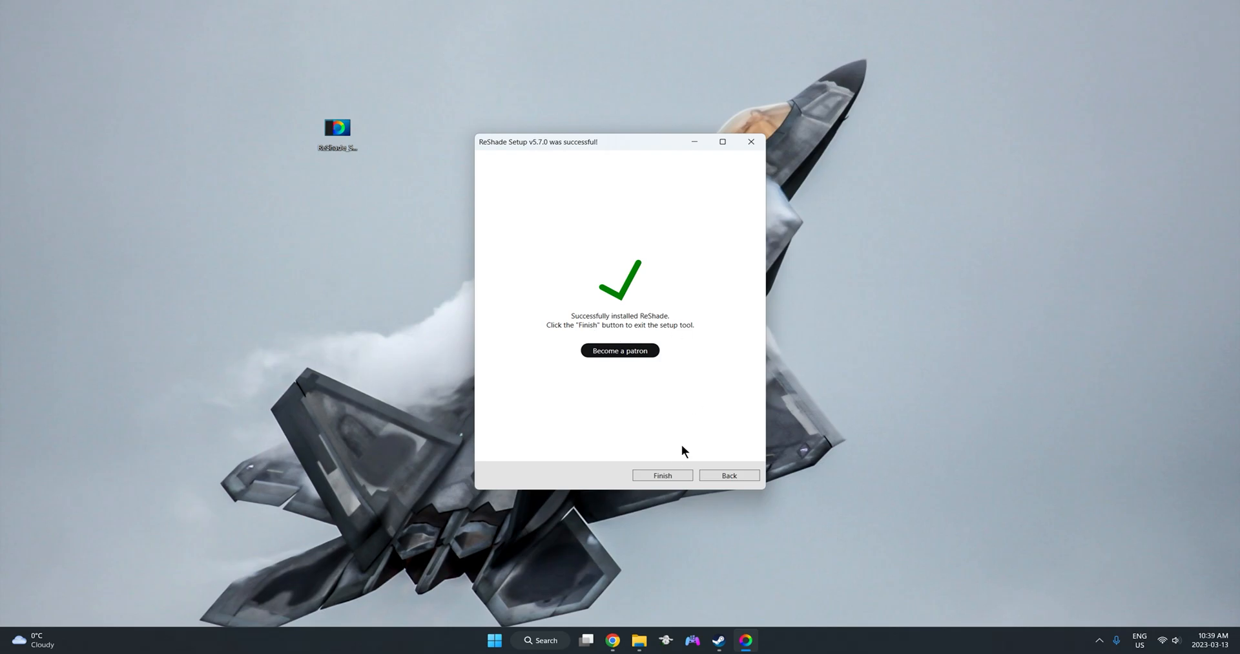
click(662, 474)
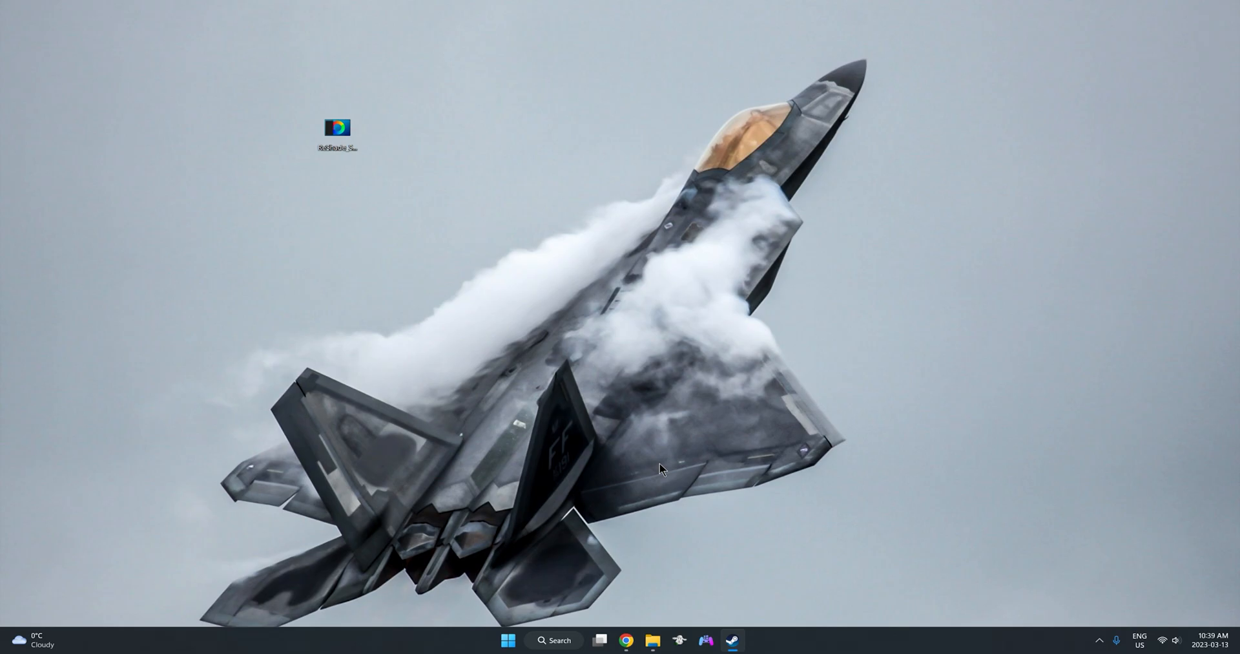
Step: Launch DCS World from the desktop and bring up the ReShade overlay with Home
double_click(335, 127)
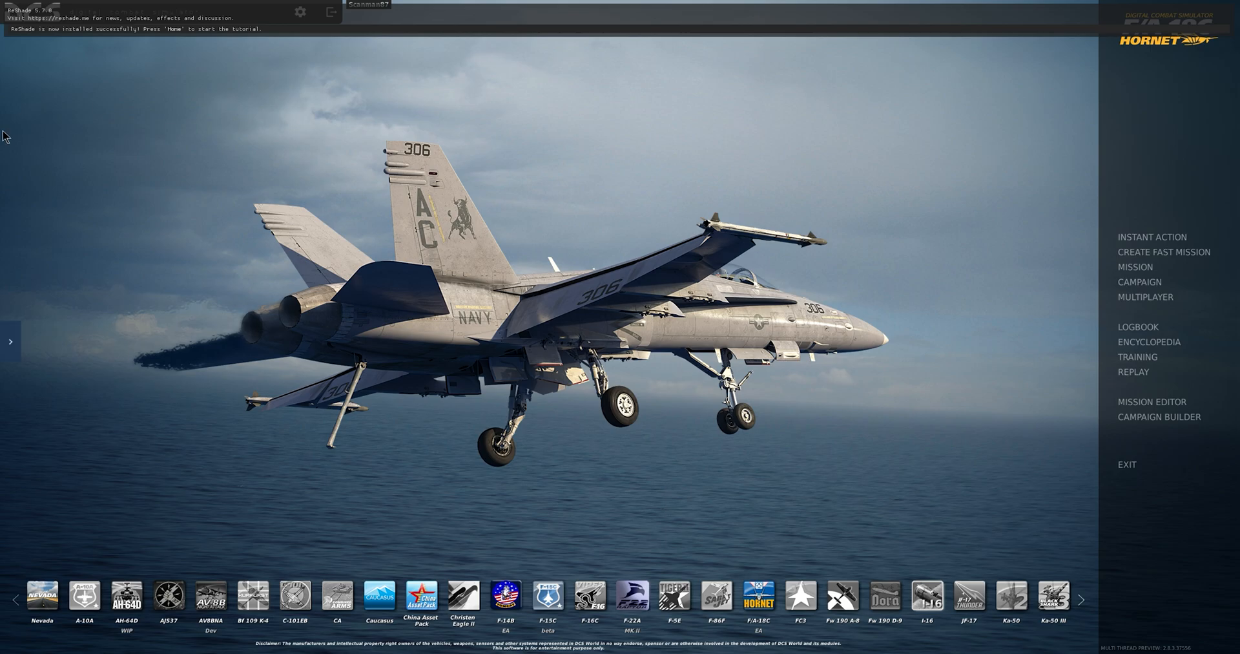
mouse_move(33, 38)
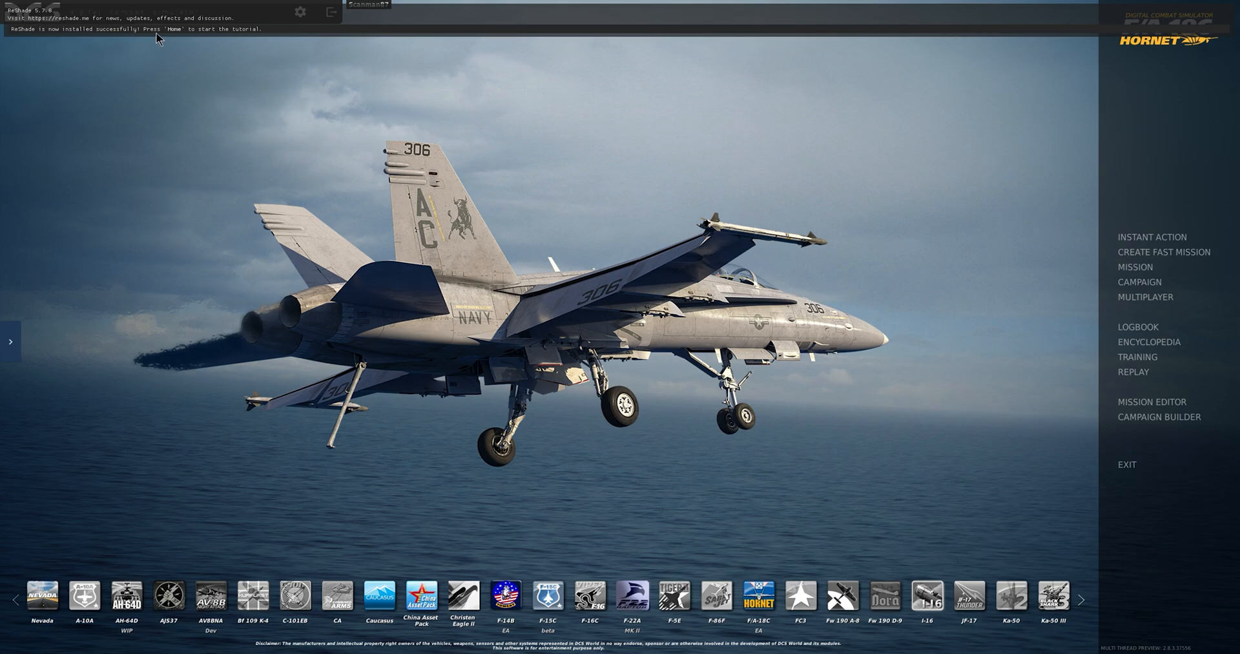
mouse_move(285, 120)
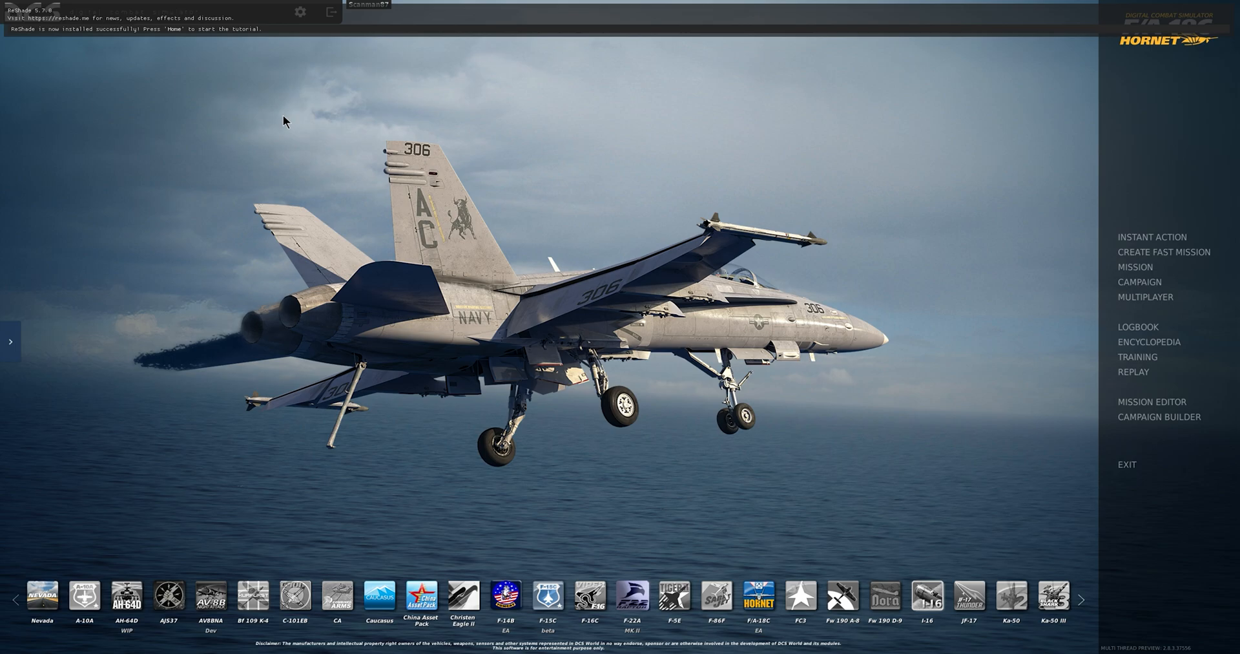
key(Home)
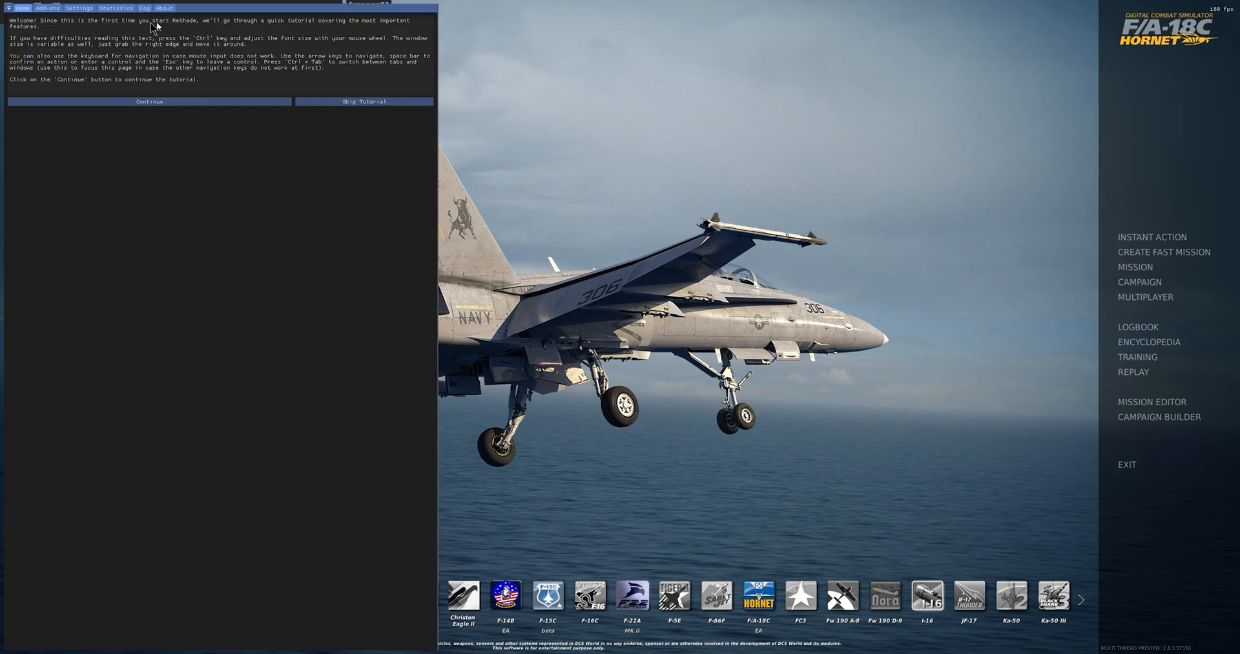
mouse_move(187, 88)
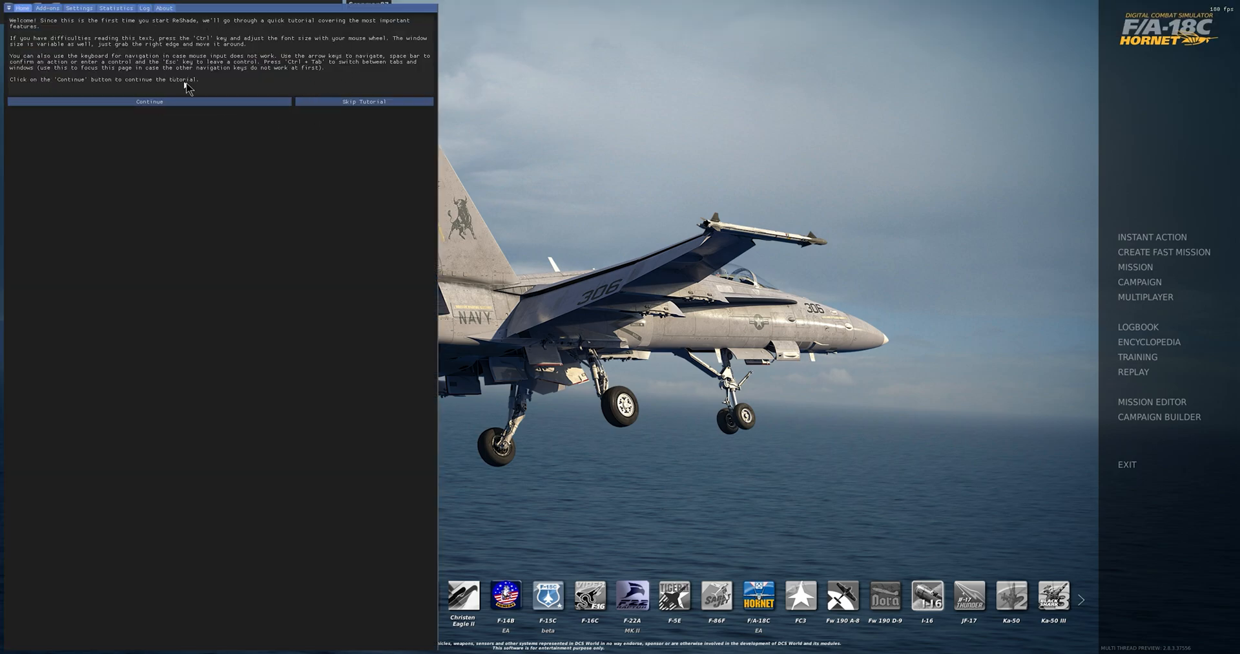
mouse_move(330, 101)
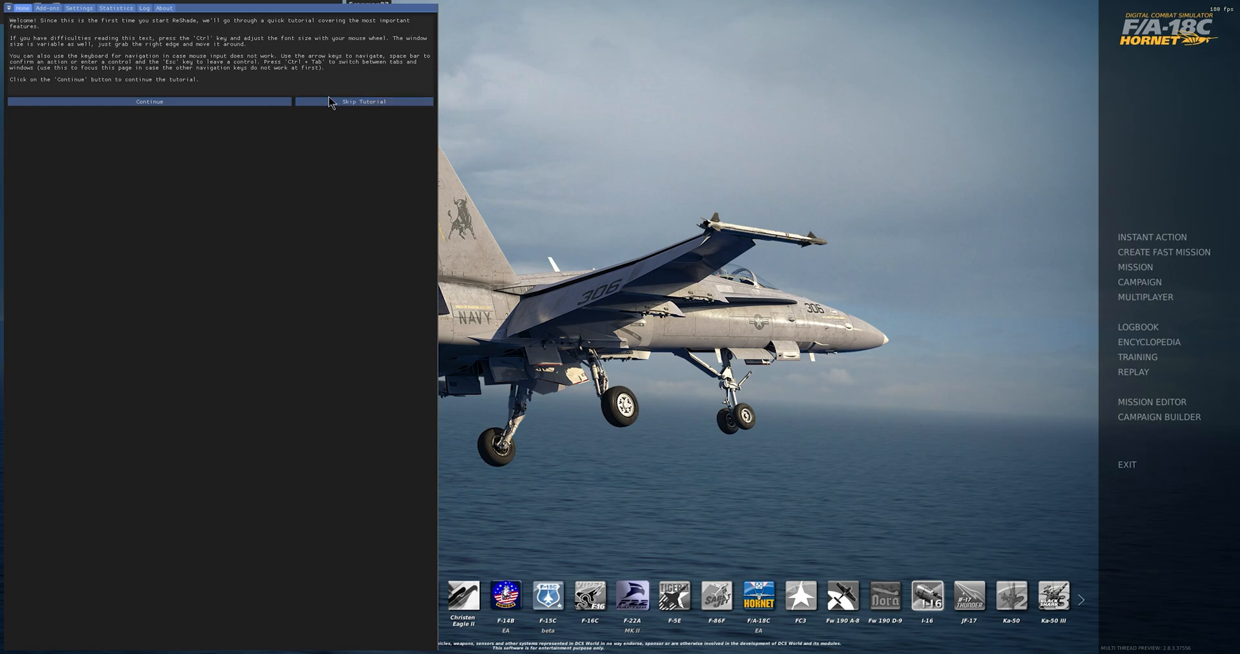
mouse_move(146, 43)
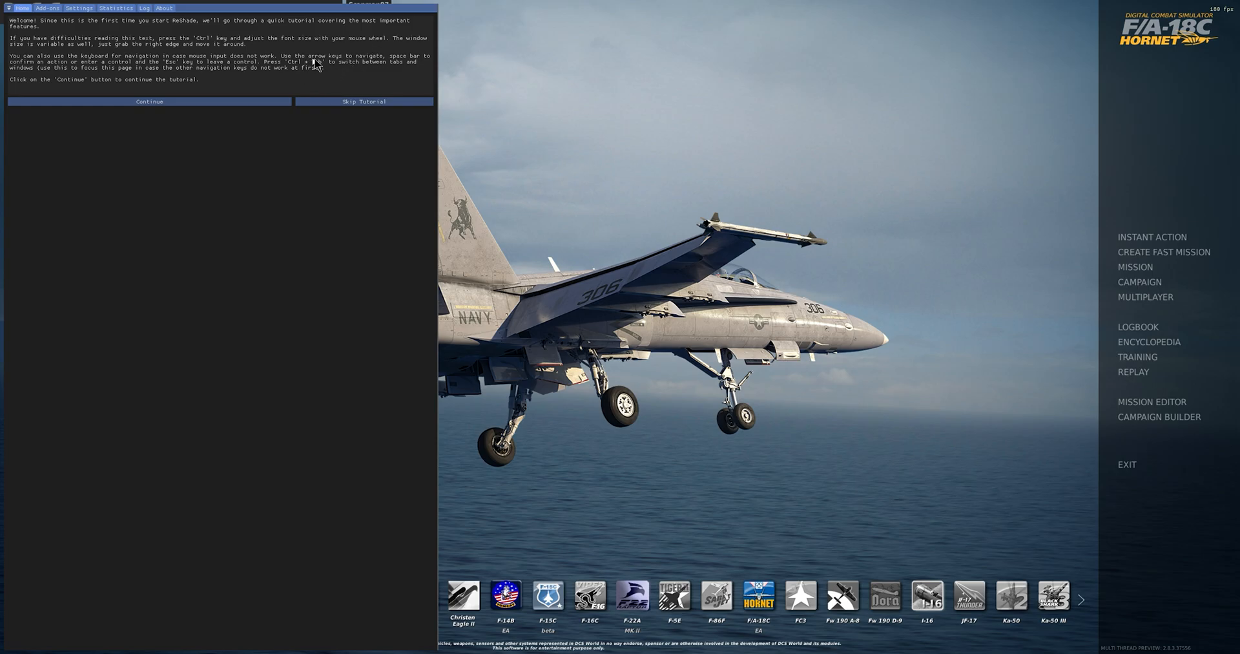
Step: Skip ReShade's tutorial to show the installed effects list
click(363, 101)
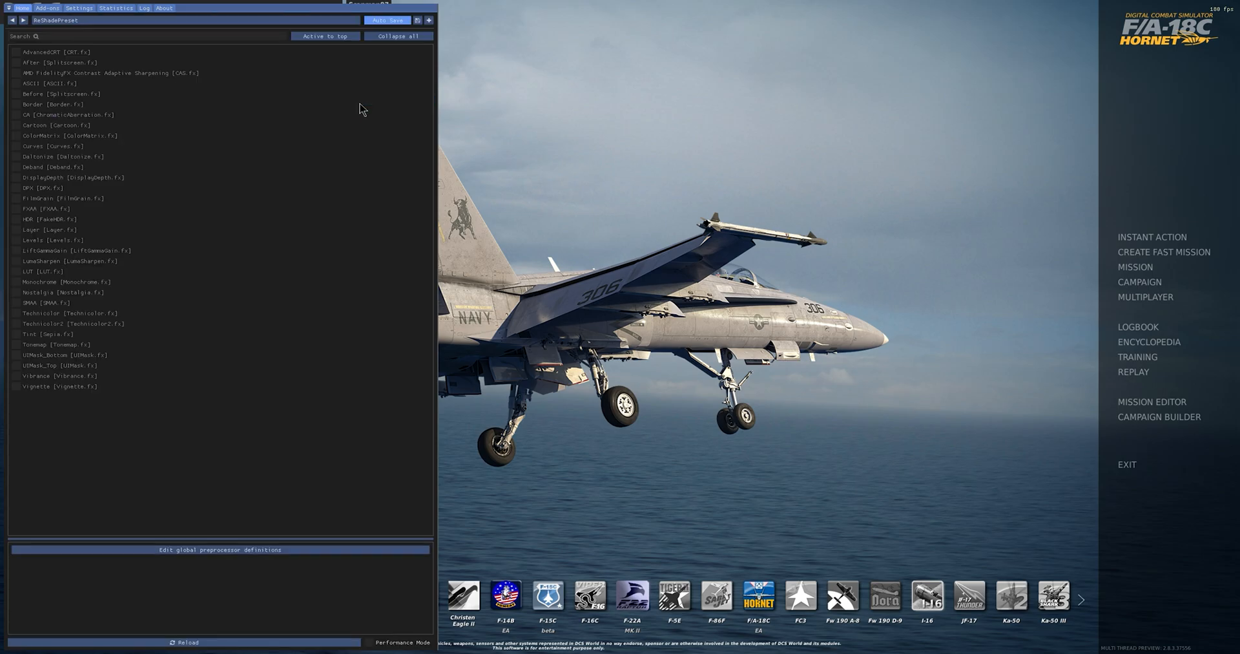
mouse_move(46, 434)
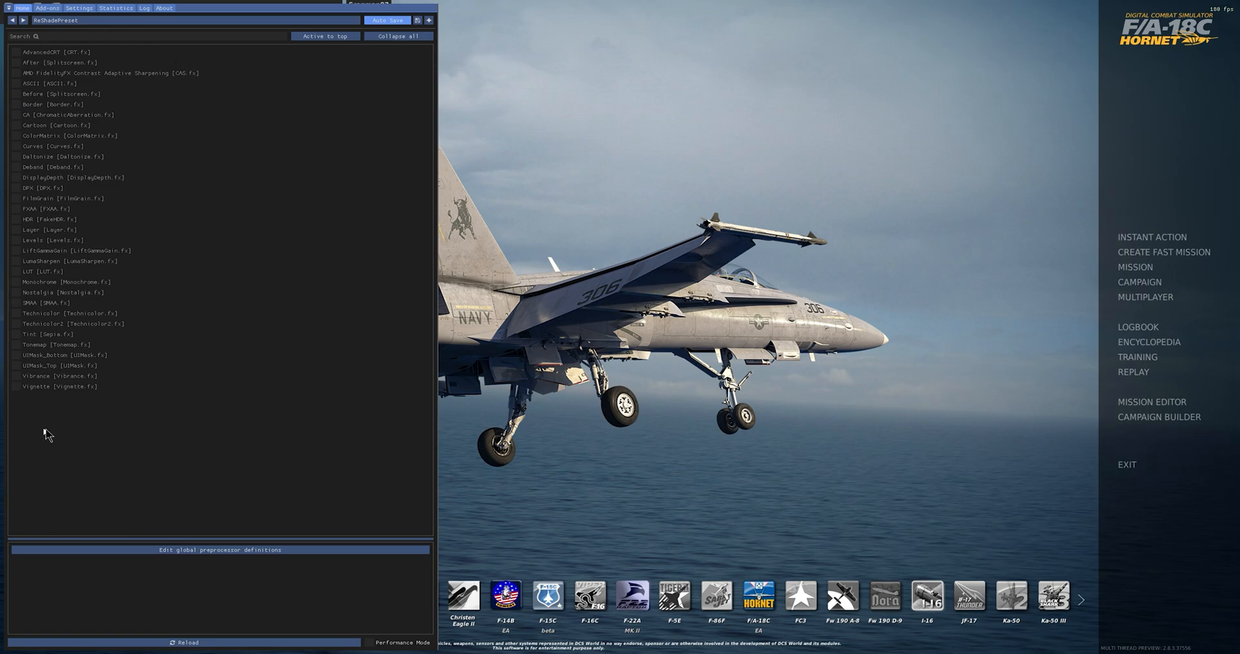
mouse_move(243, 238)
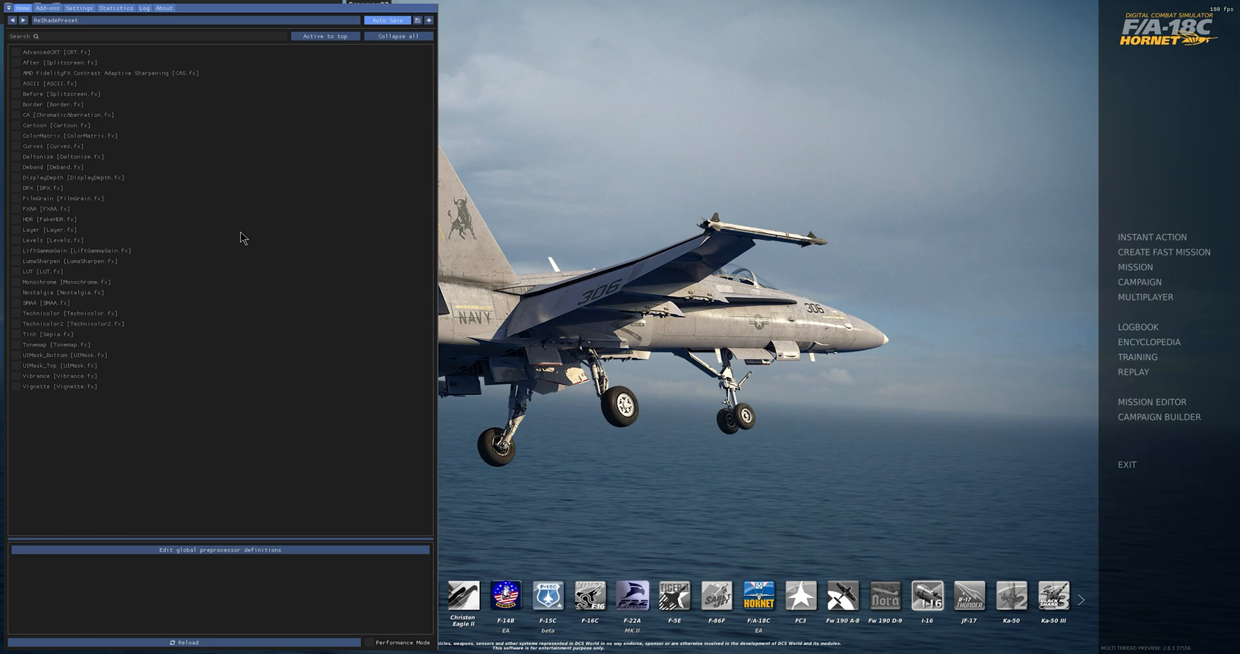
mouse_move(257, 232)
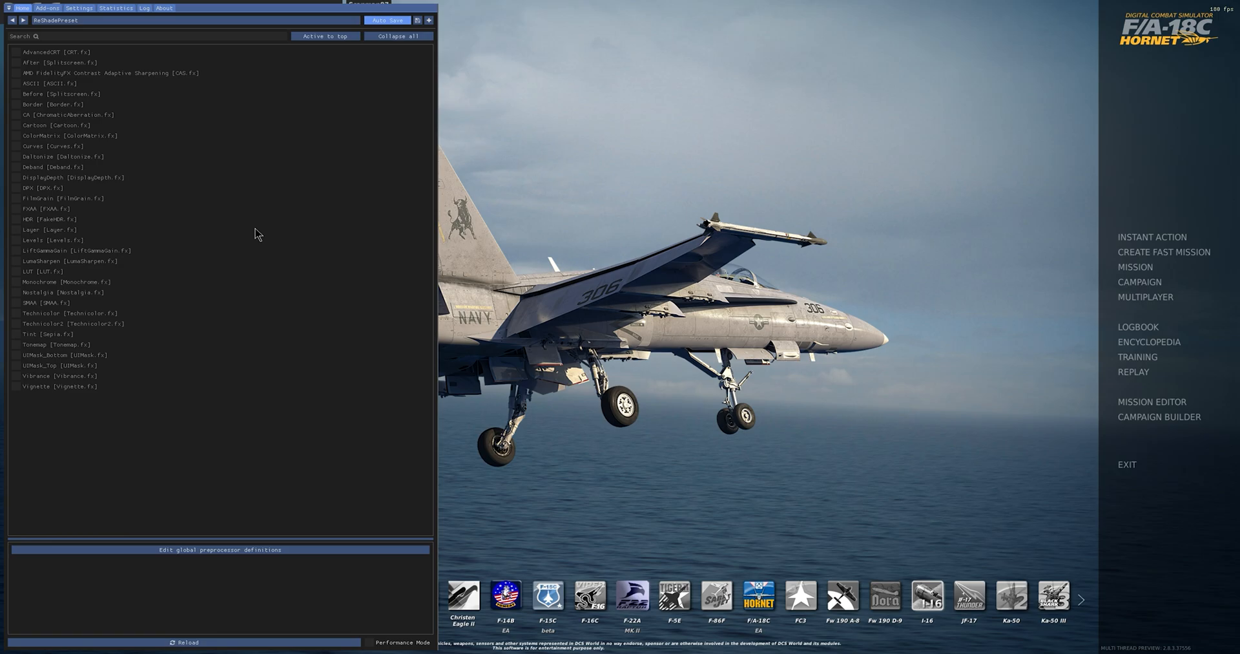
mouse_move(274, 235)
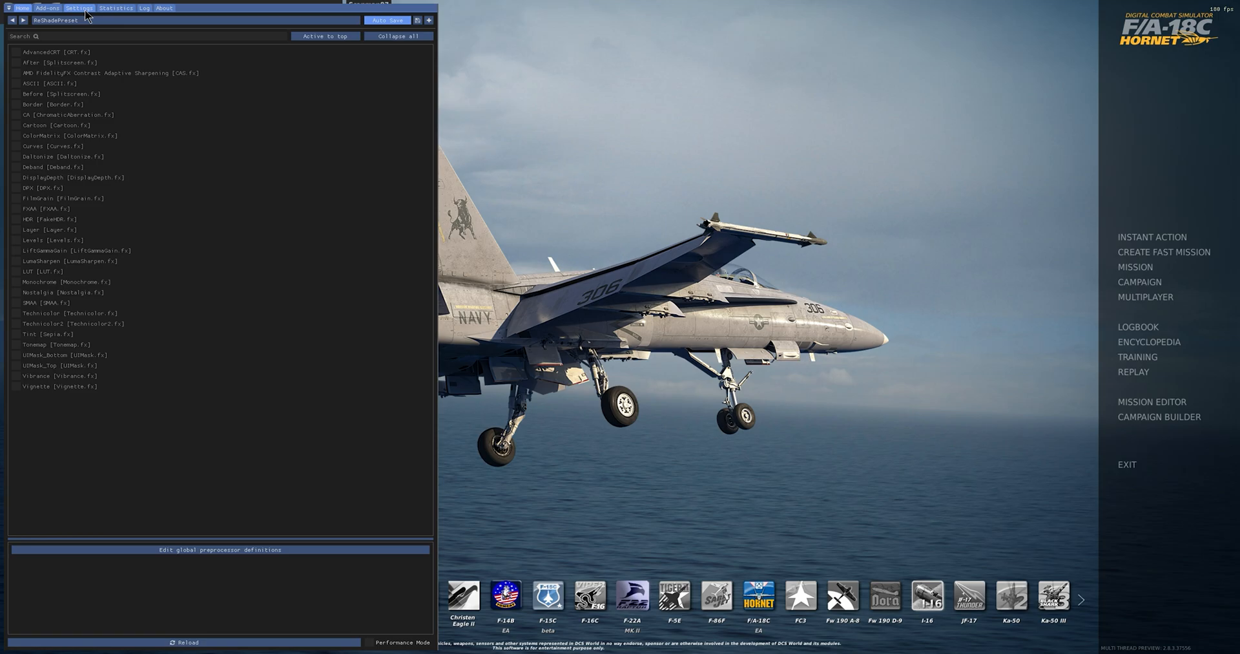
Step: In ReShade settings, assign Home as overlay key and W for effect toggling, then return to Home
click(78, 8)
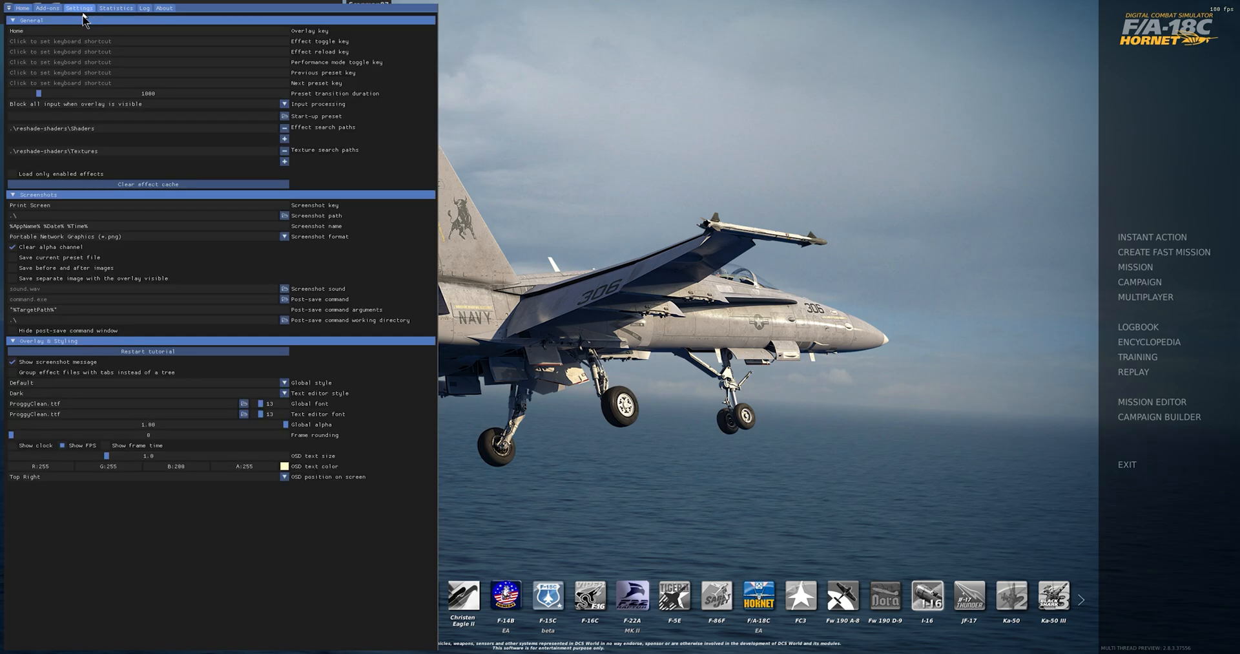
mouse_move(132, 42)
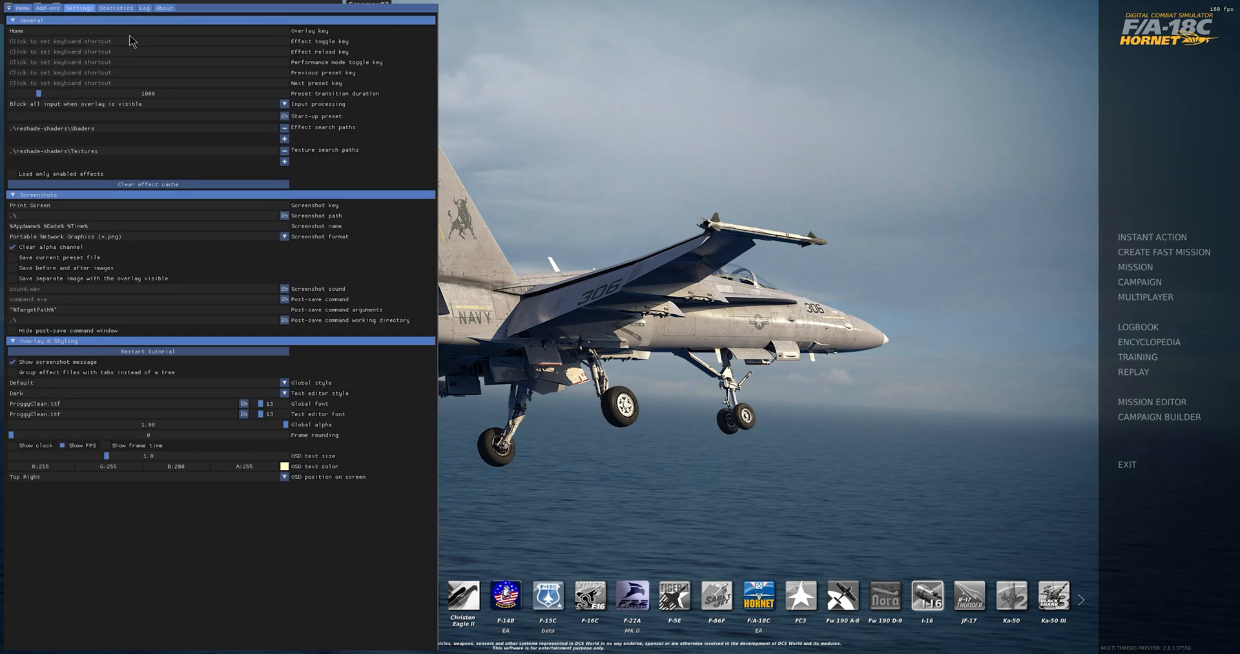
mouse_move(337, 48)
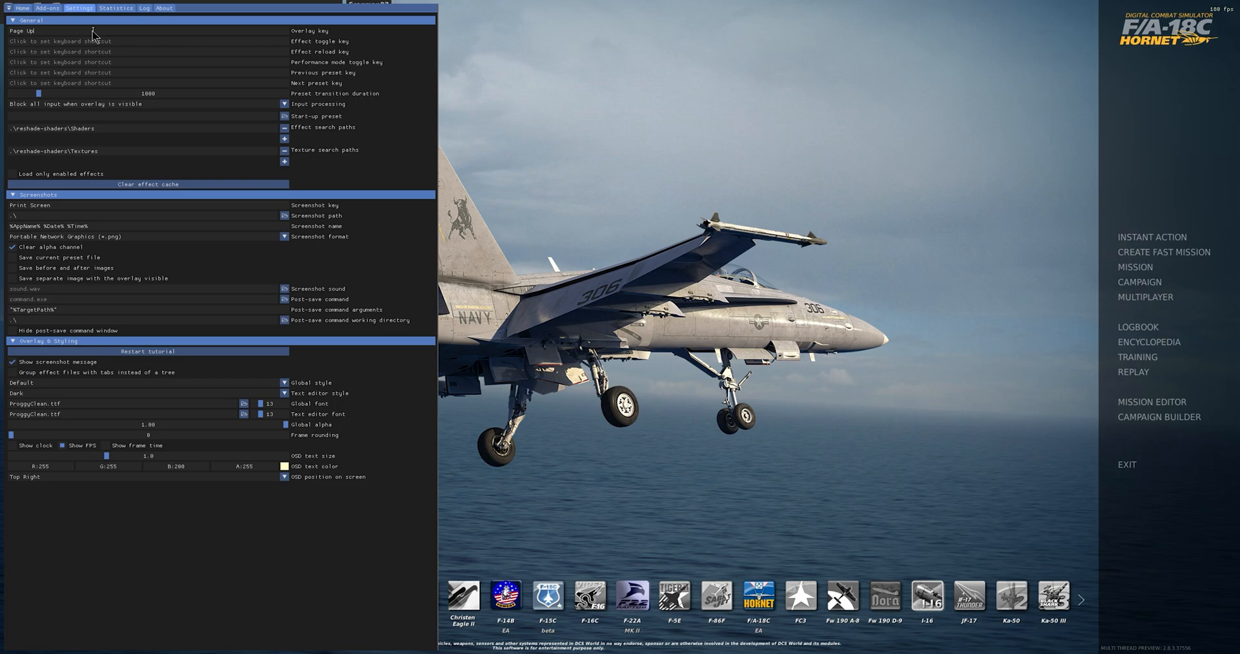
key(Home)
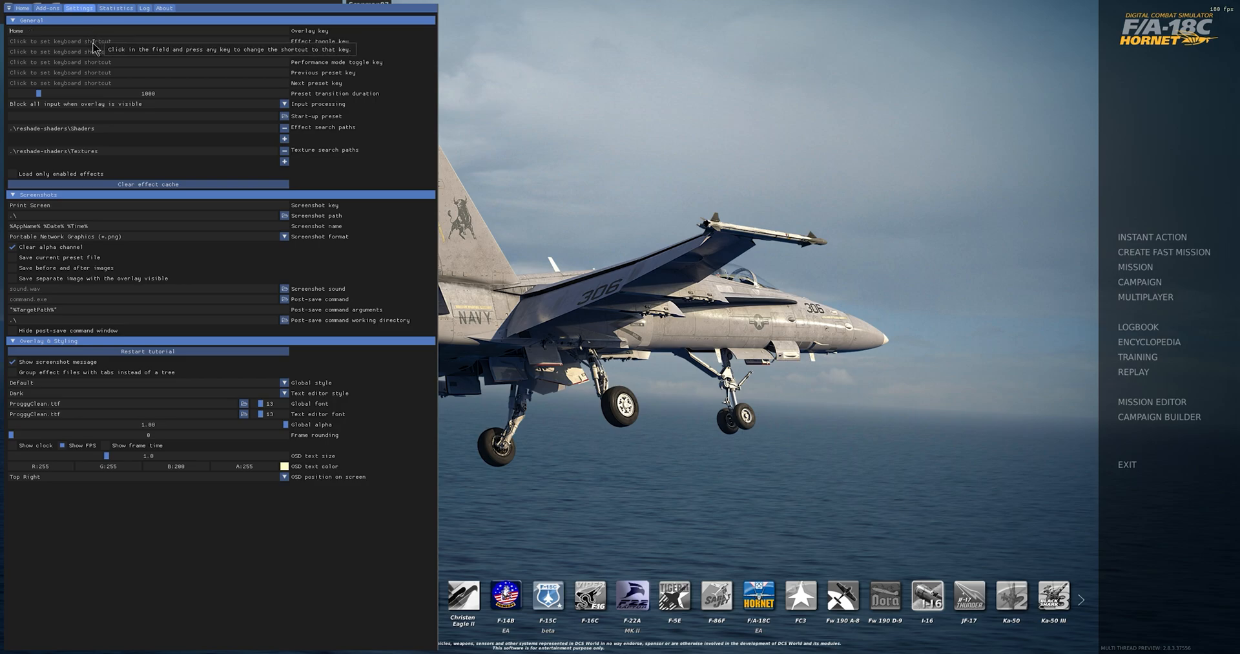
mouse_move(187, 151)
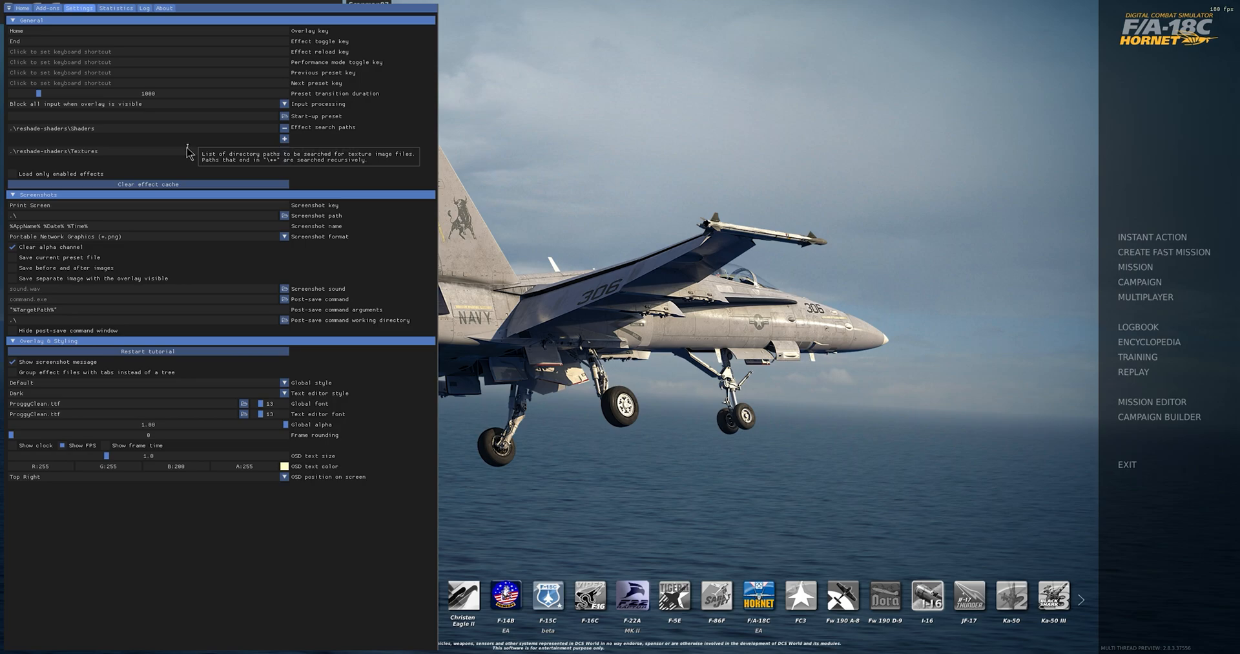
text(W)
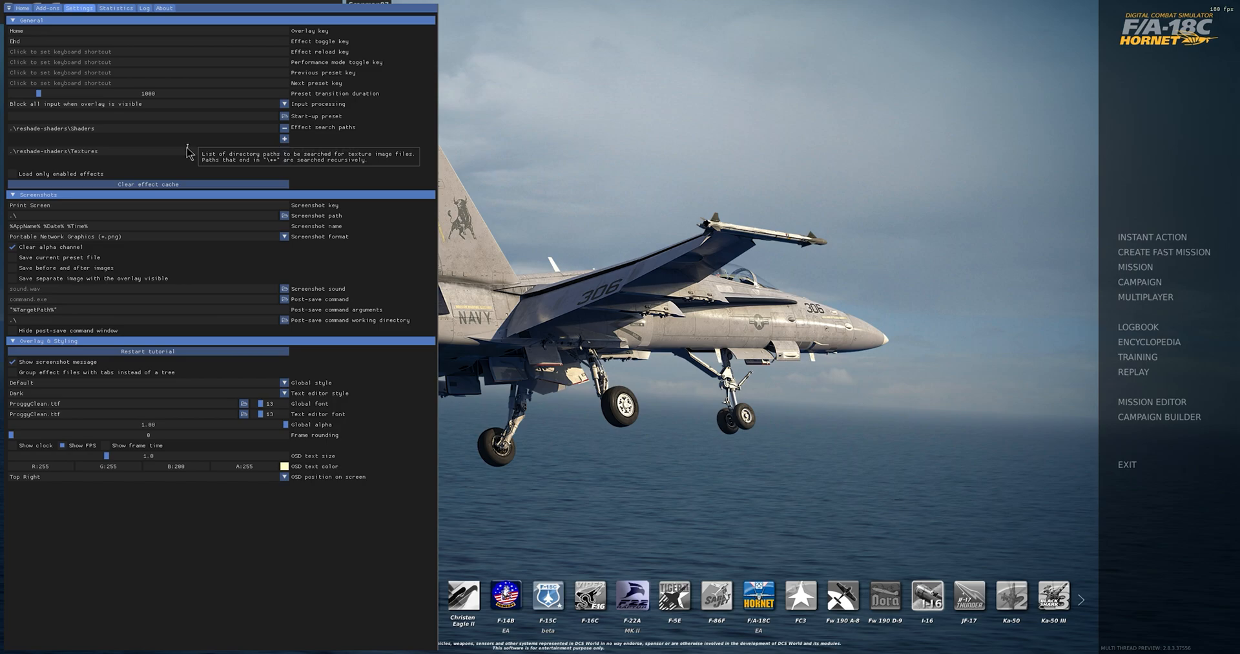
mouse_move(33, 14)
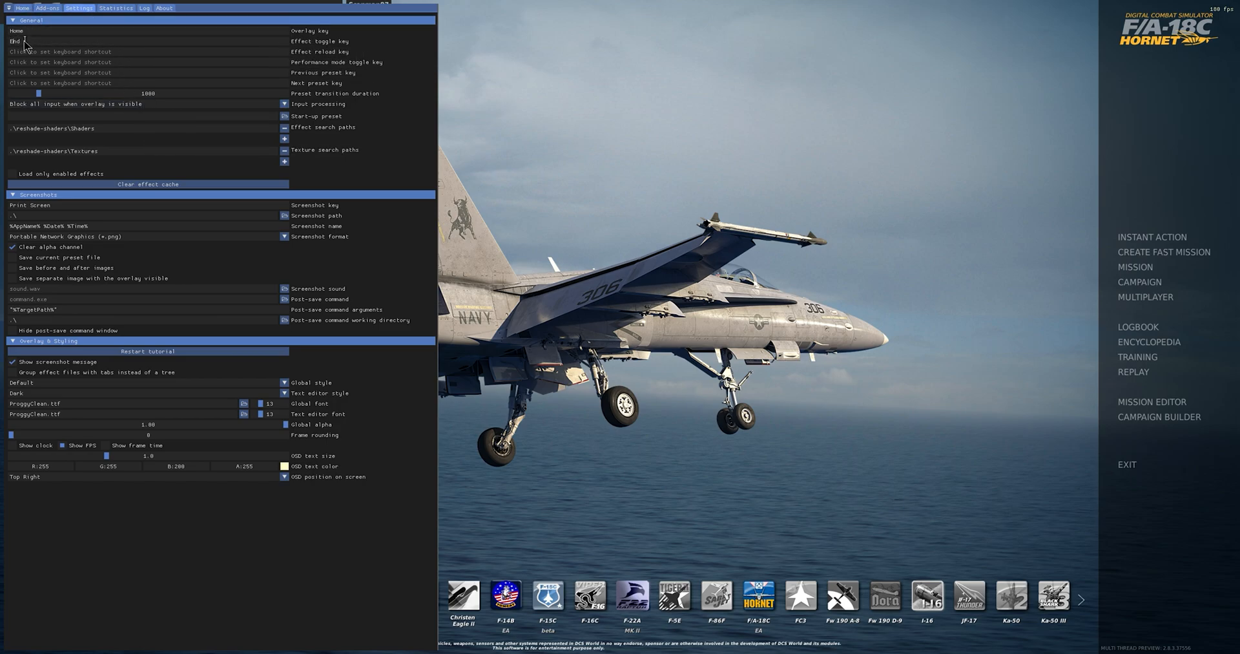
click(21, 8)
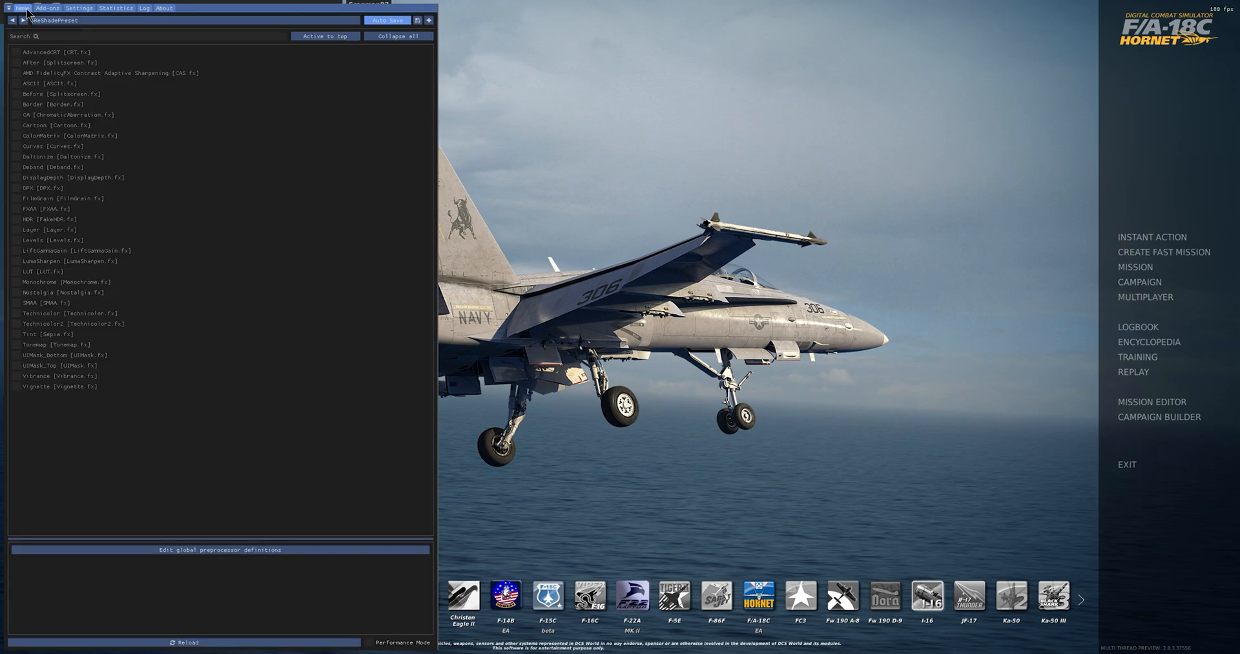
mouse_move(197, 197)
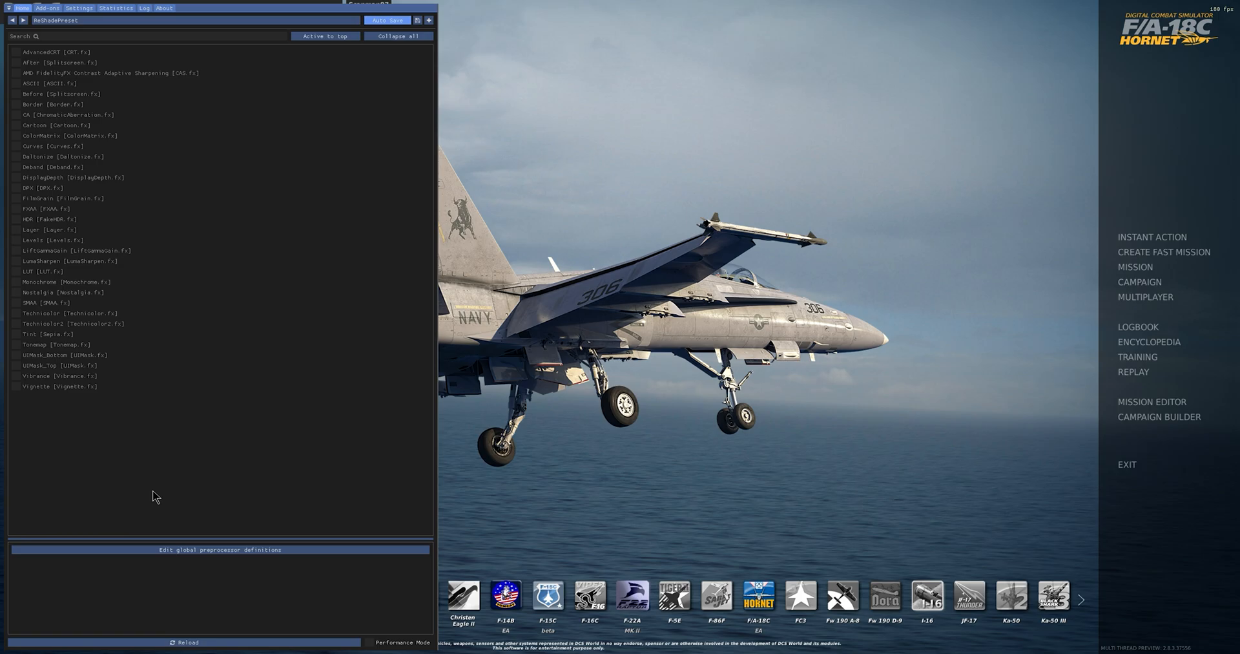
mouse_move(162, 494)
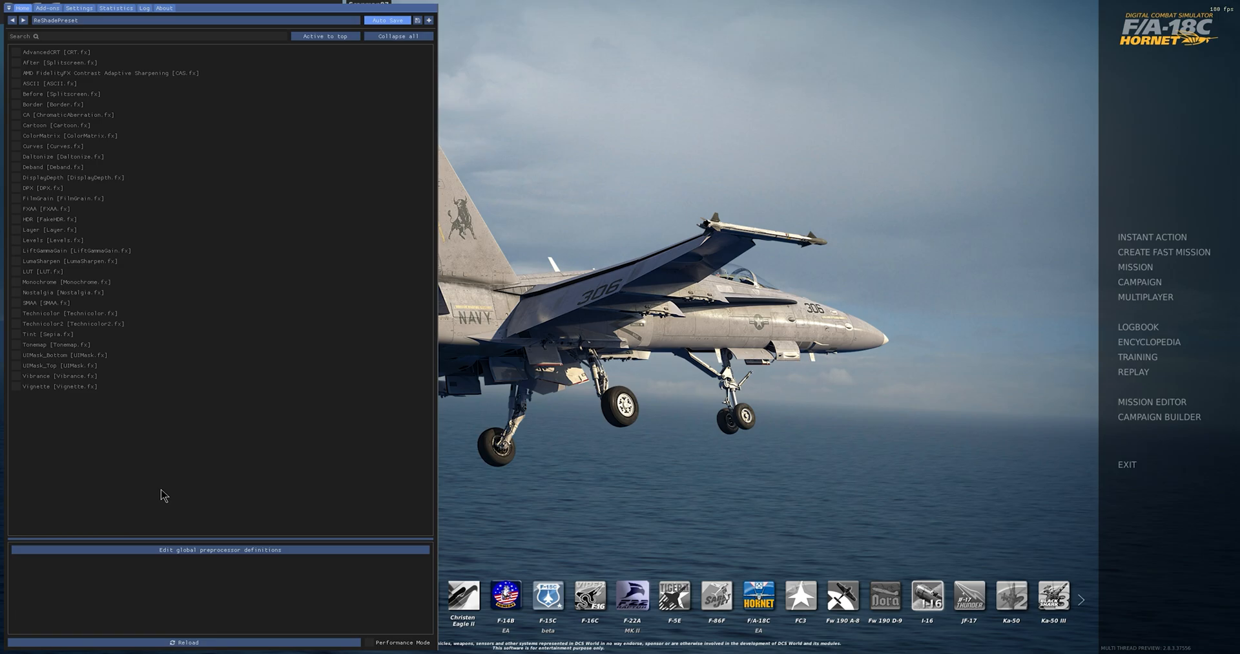
mouse_move(171, 443)
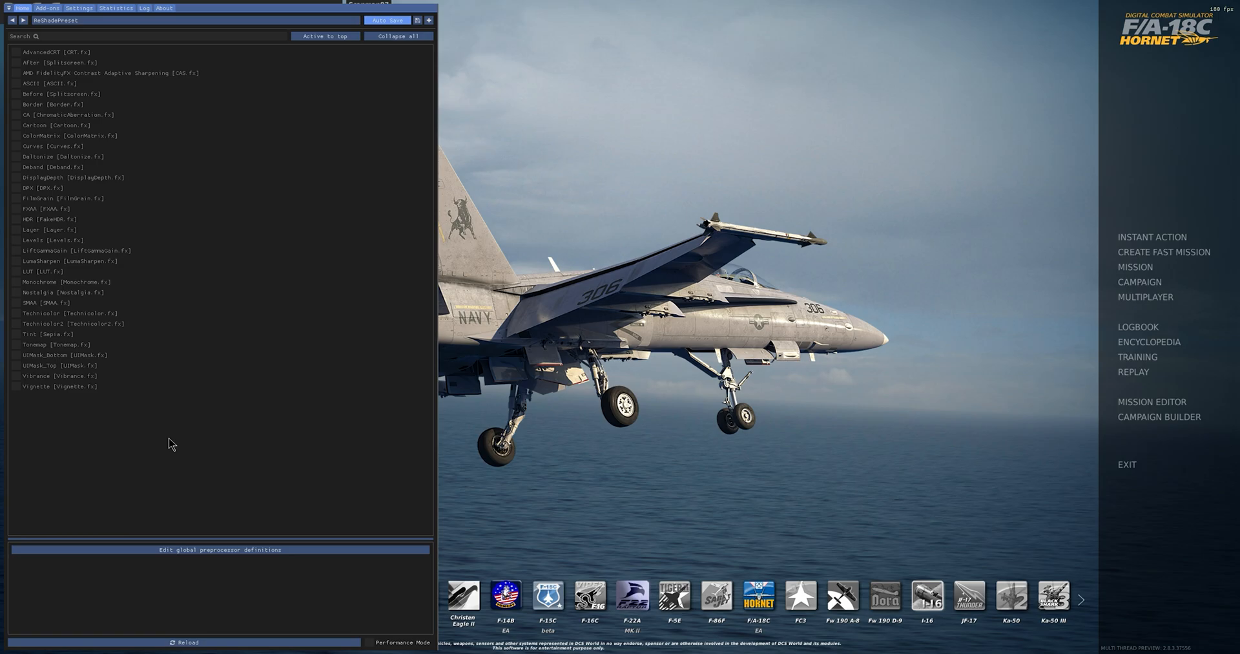
mouse_move(262, 348)
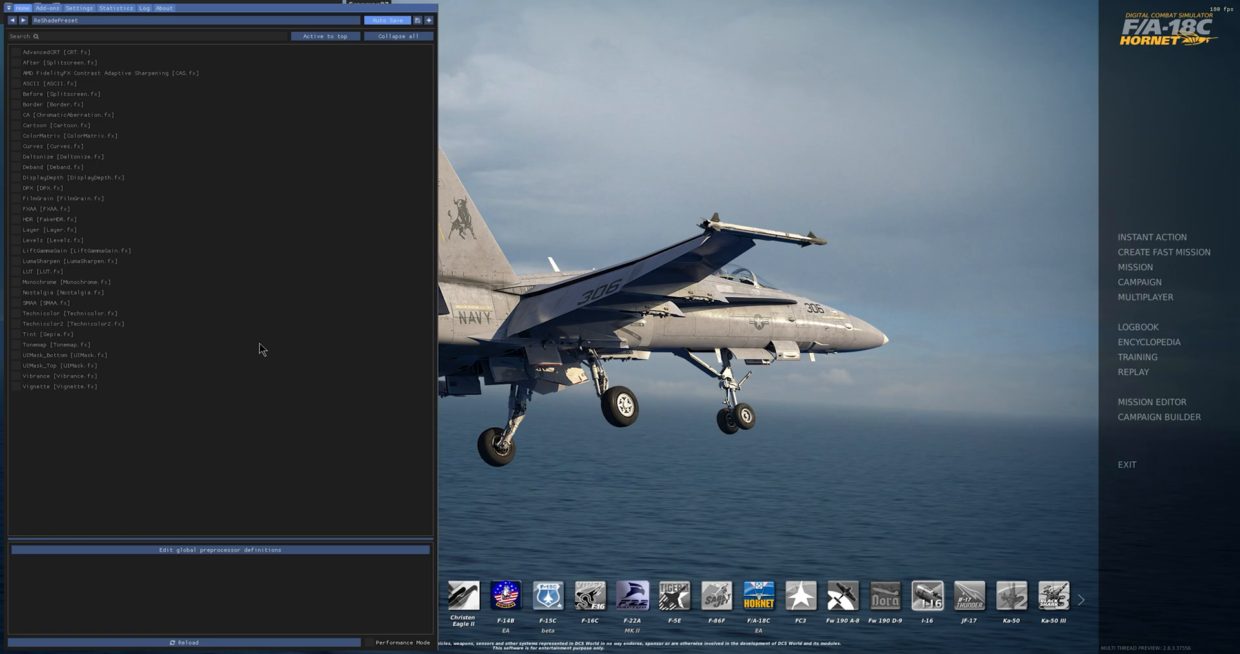
mouse_move(141, 267)
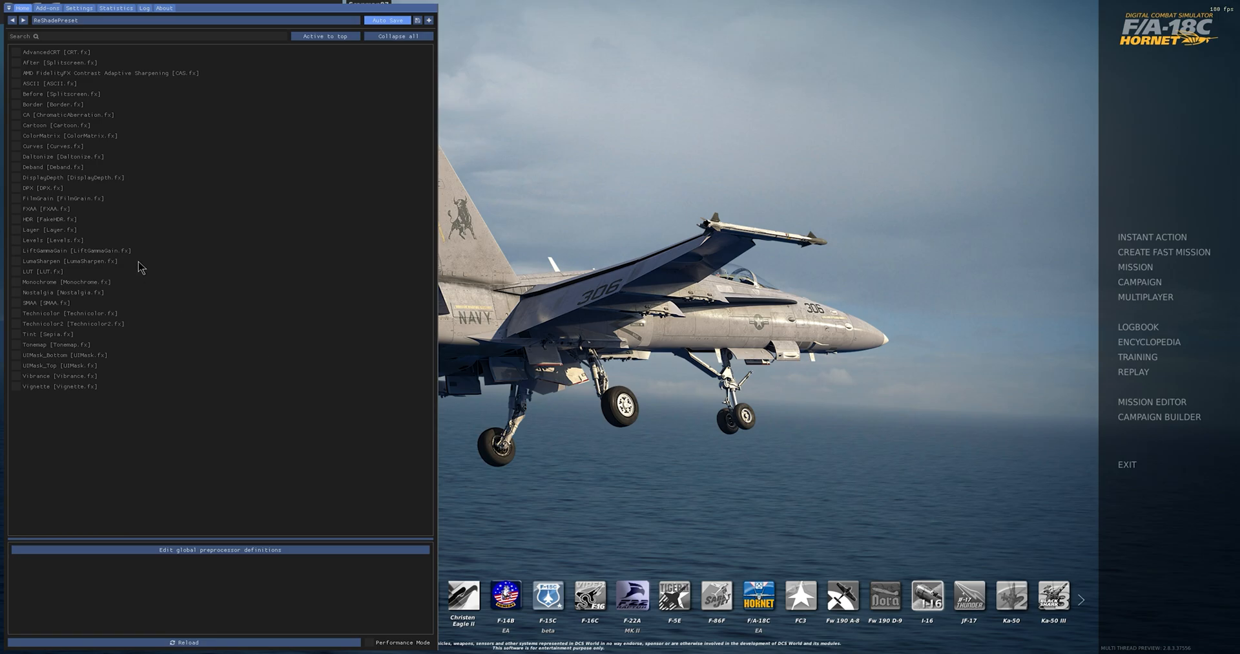
mouse_move(294, 65)
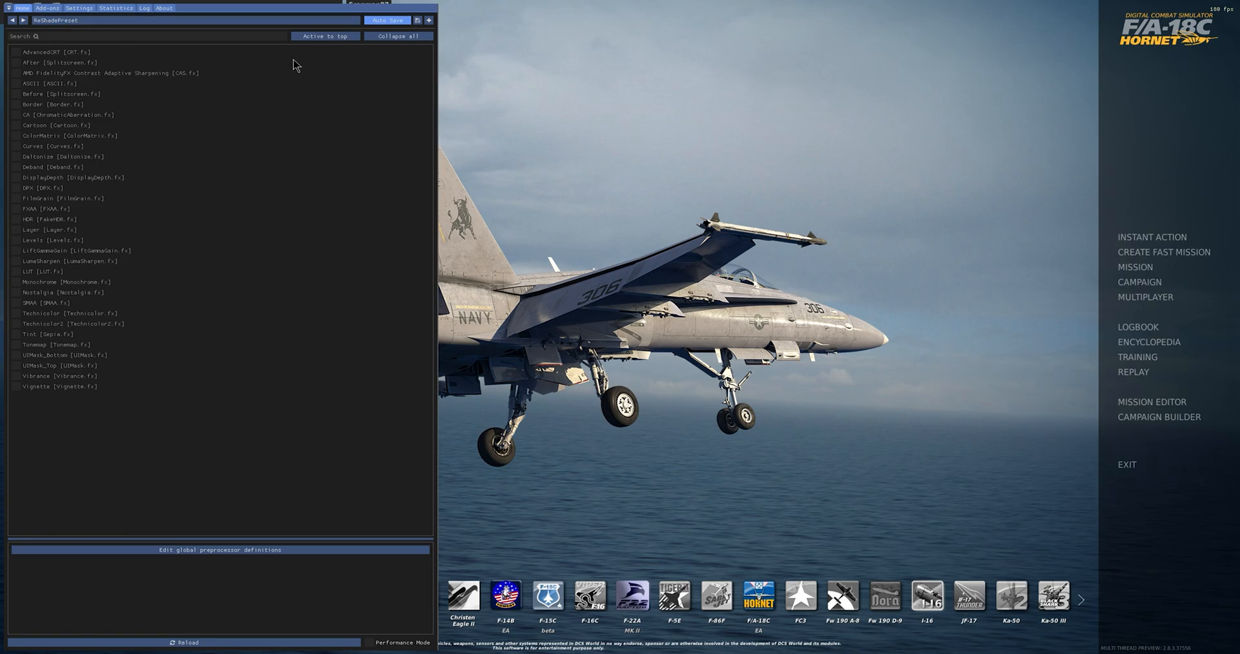
click(14, 199)
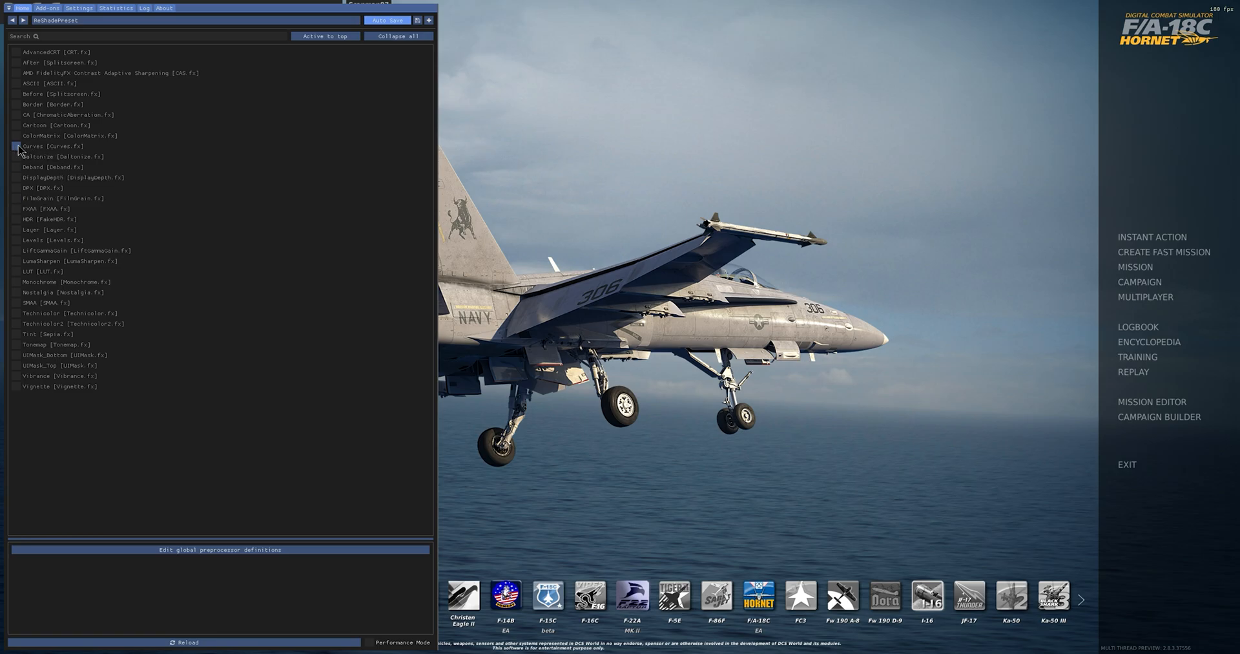
Step: Enable Curves and settle its contrast at 0.750 after trying about -0.476
click(17, 145)
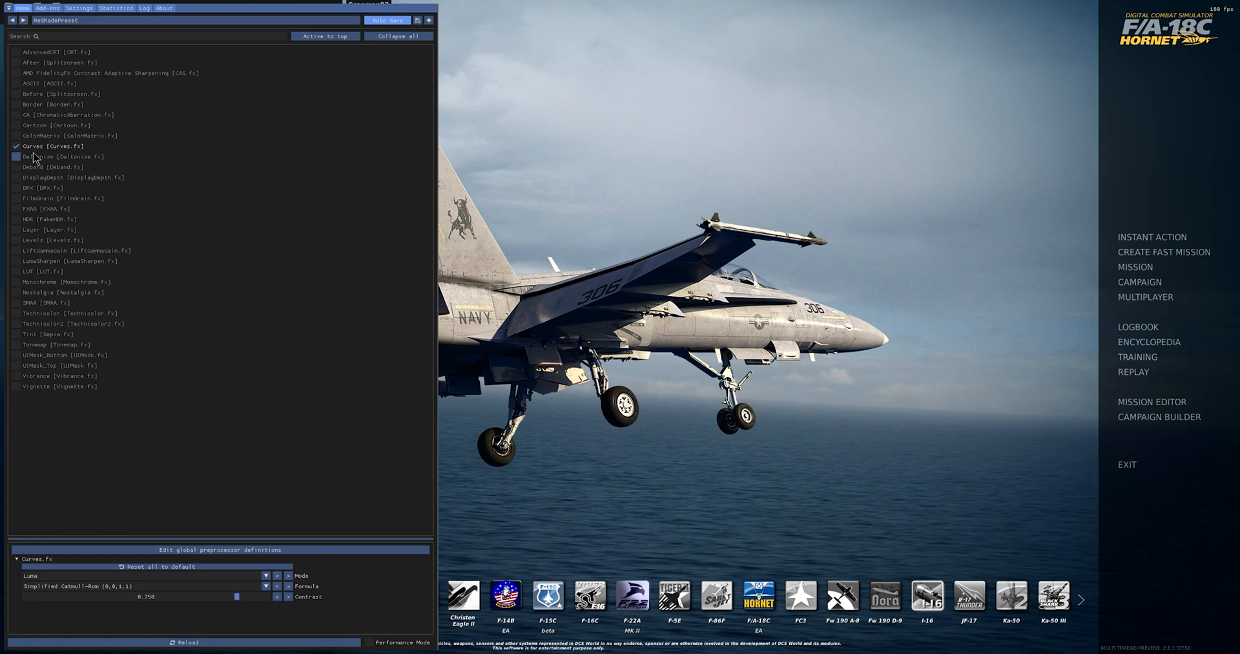
click(18, 145)
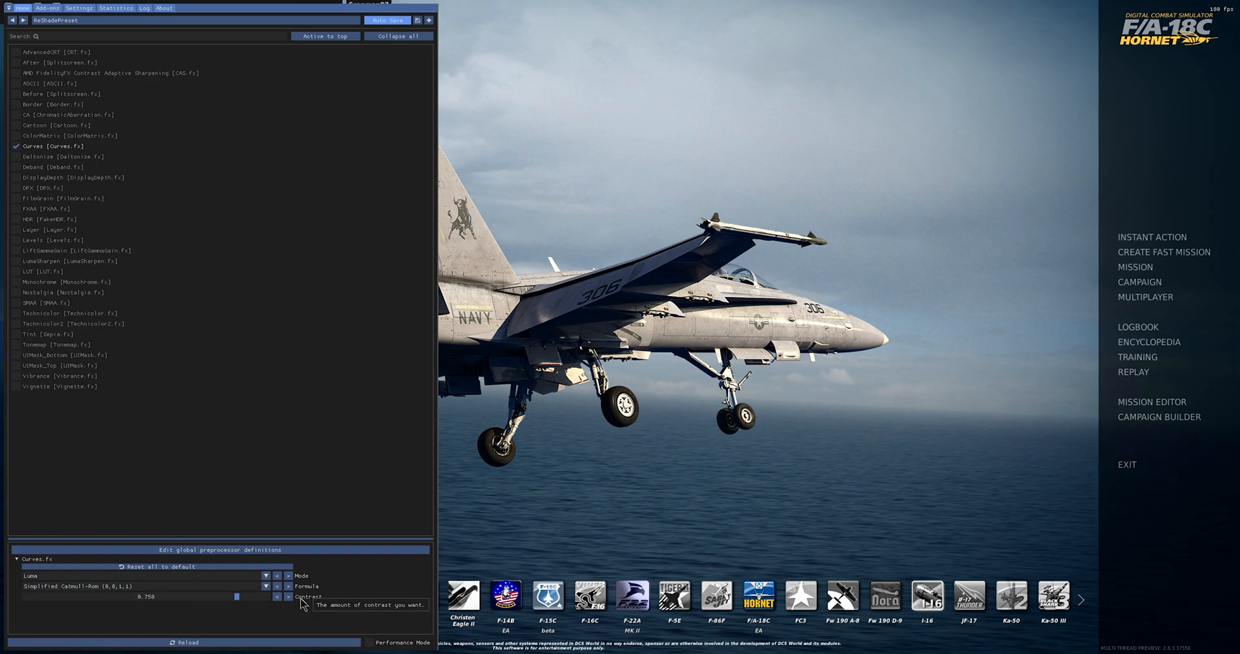
drag(237, 597, 85, 597)
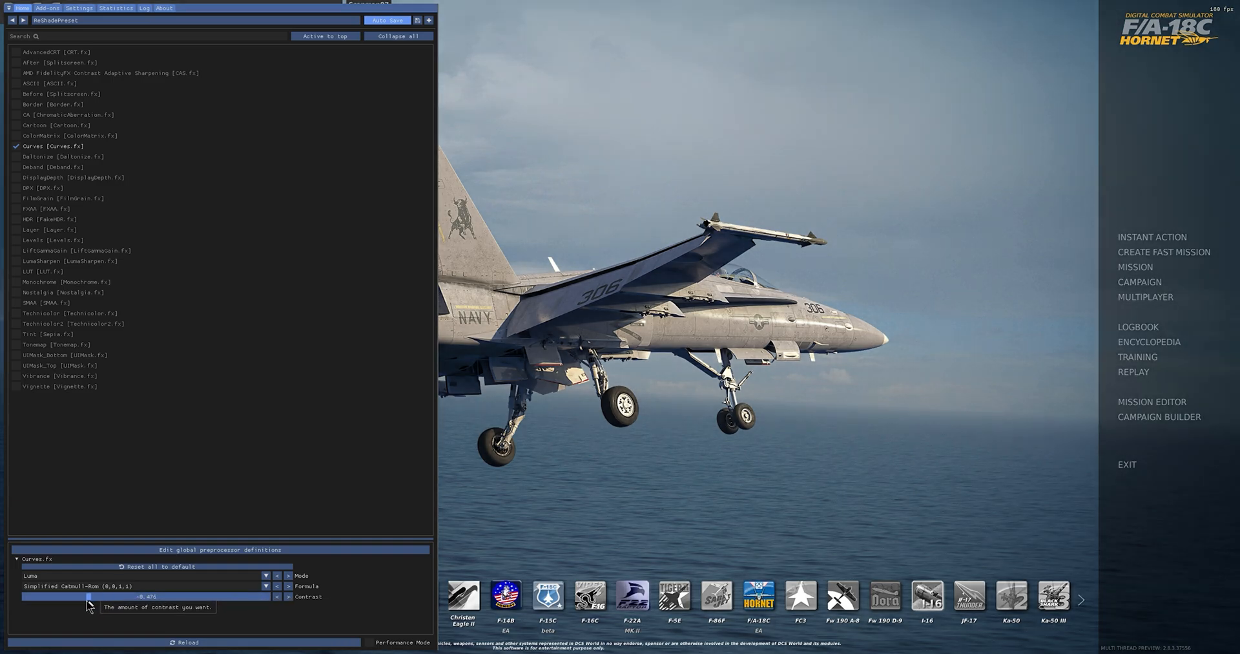
drag(87, 603, 197, 604)
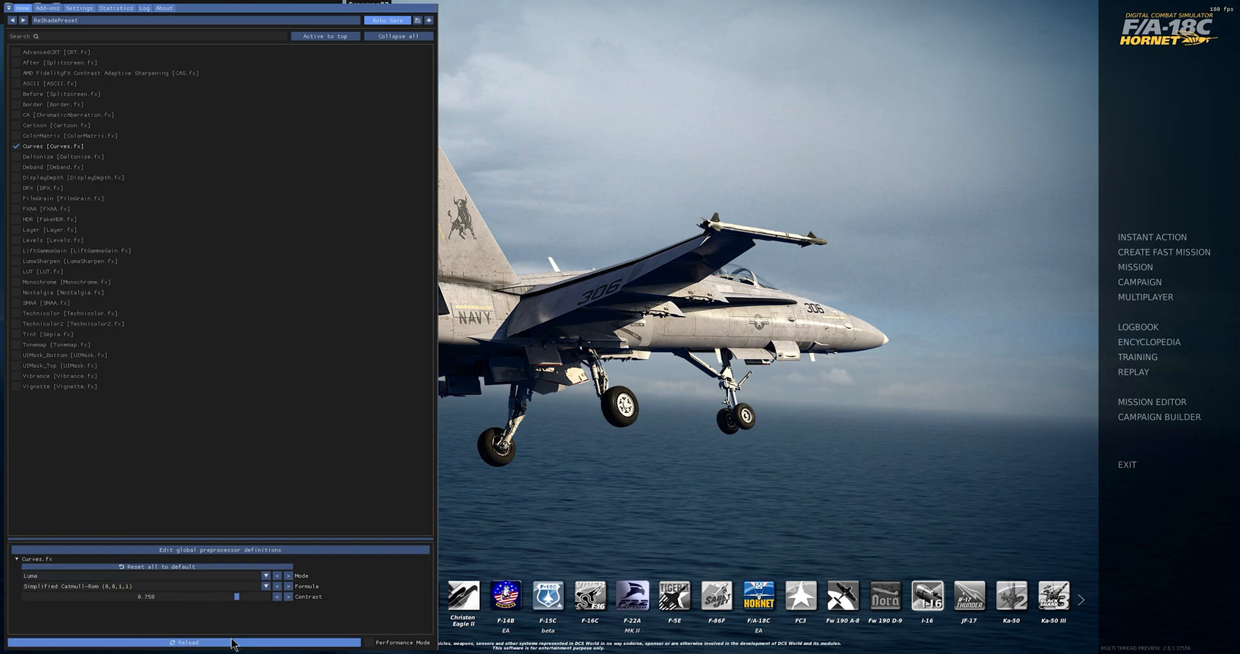
Step: Reload the effects and enable LumaSharpen alongside Curves
click(15, 145)
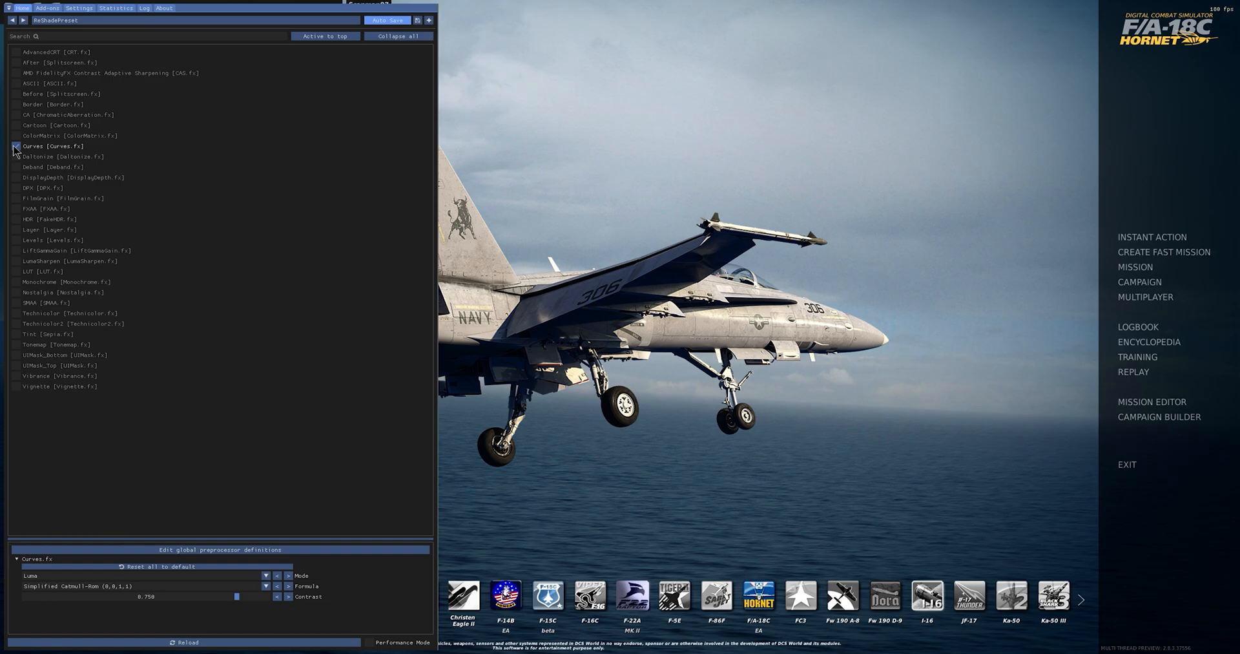
click(15, 145)
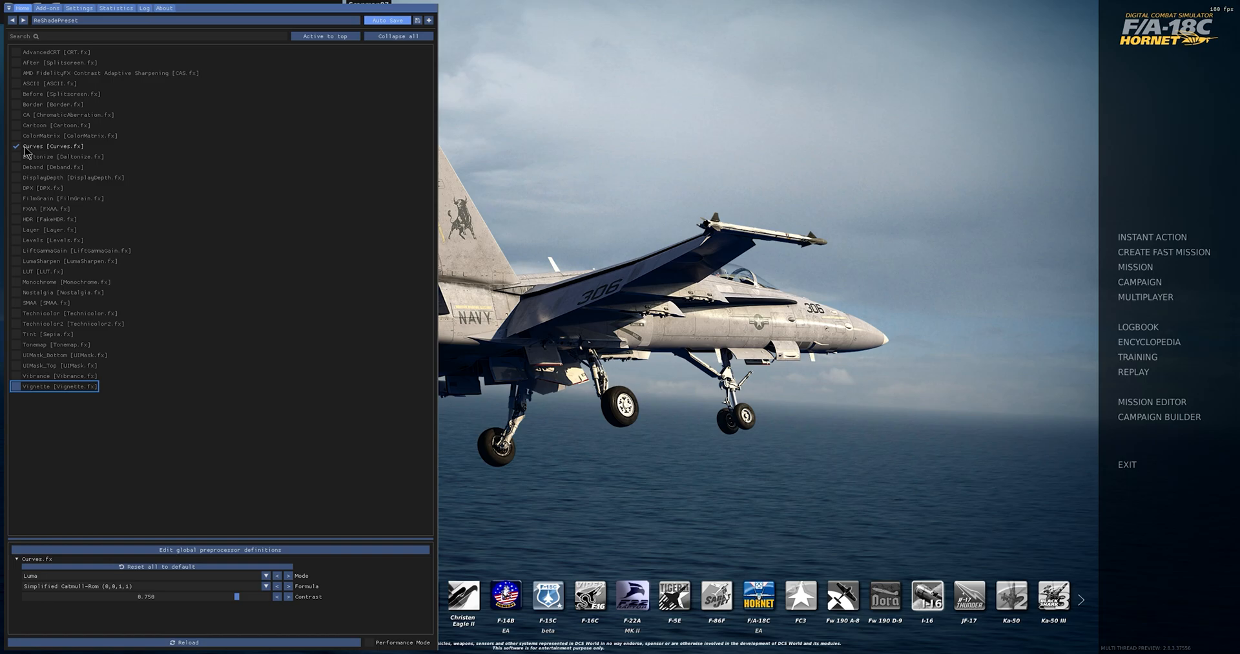
key(End)
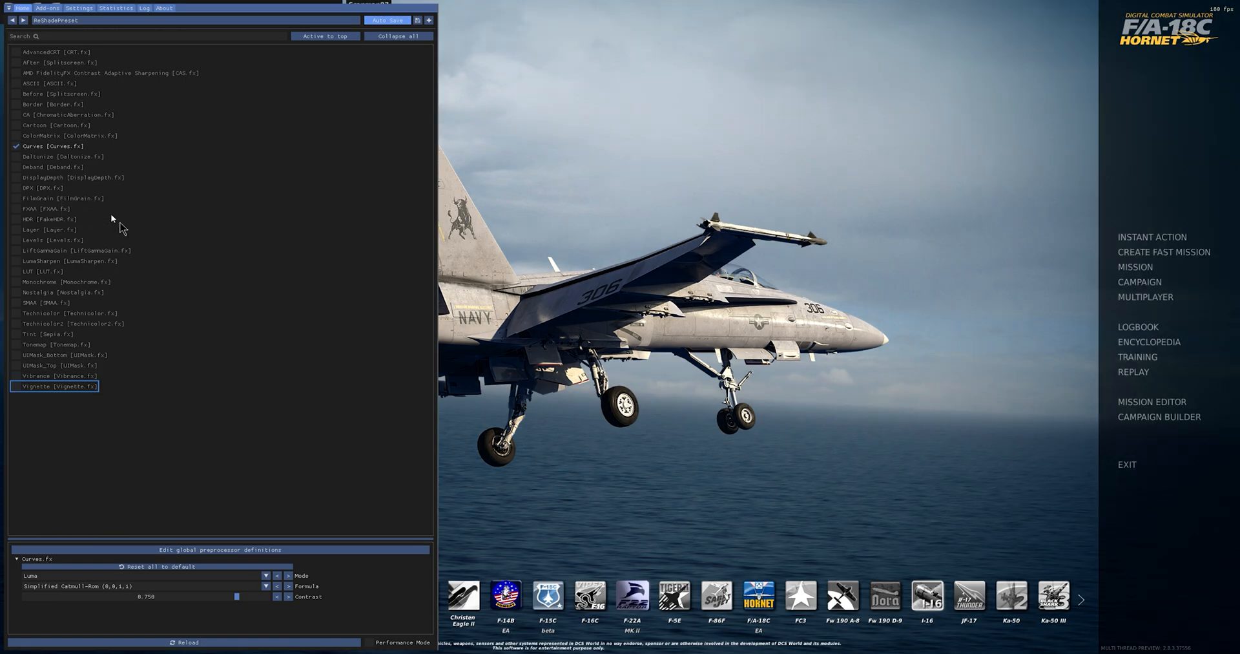
click(16, 261)
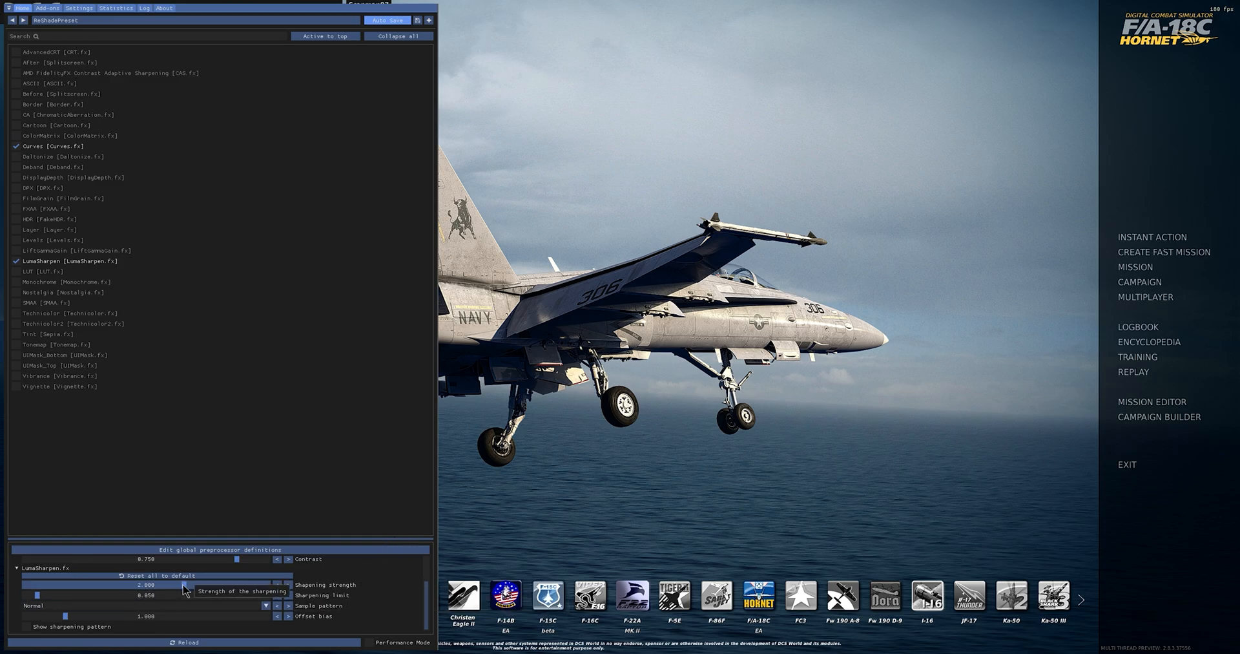
Step: Test LumaSharpen strengths around 0.469 and 2.136, then return it to 2.000
drag(185, 584, 55, 583)
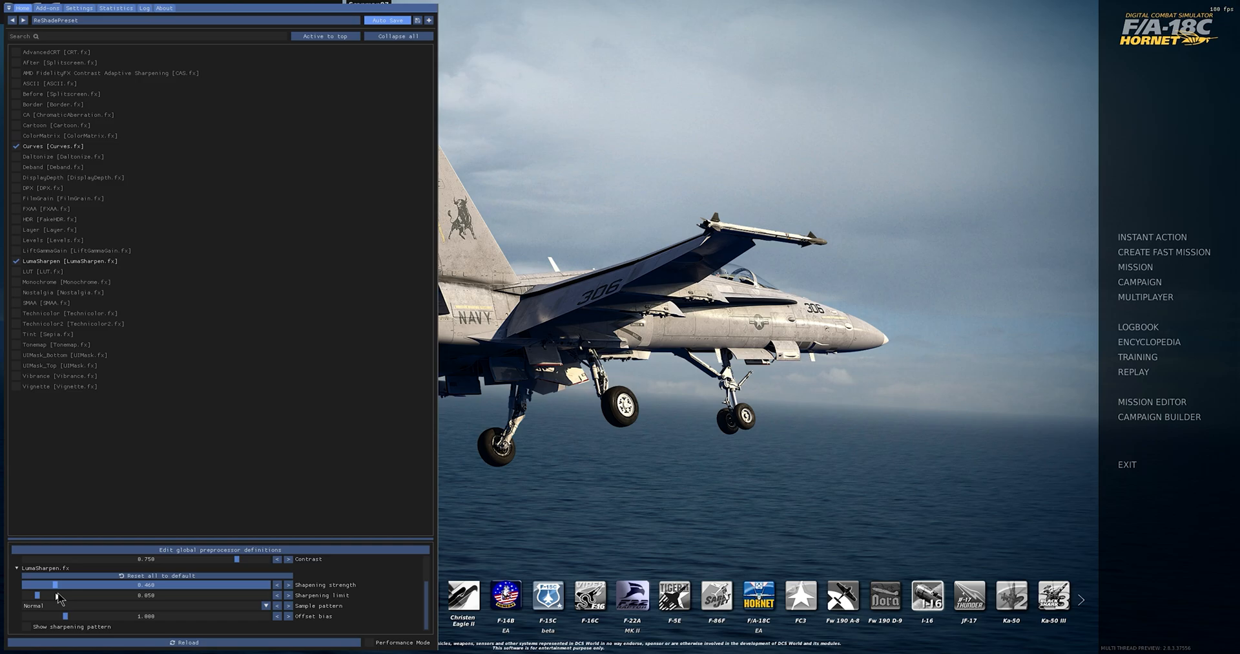
drag(55, 595, 36, 595)
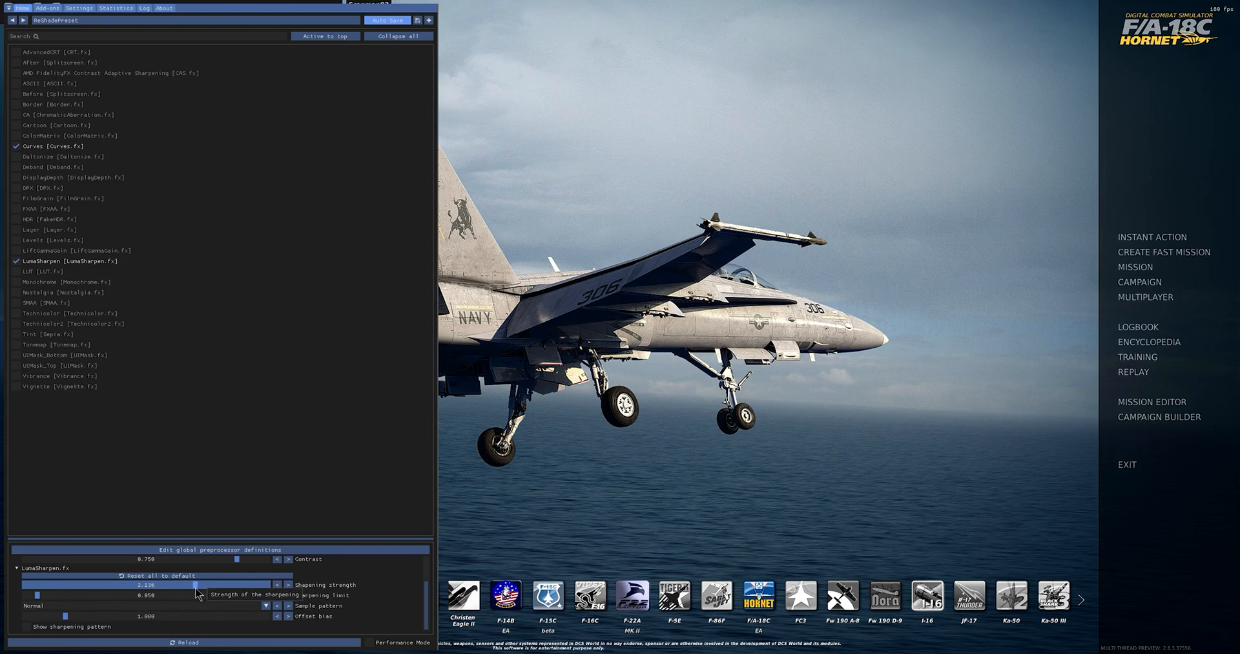
drag(194, 584, 186, 585)
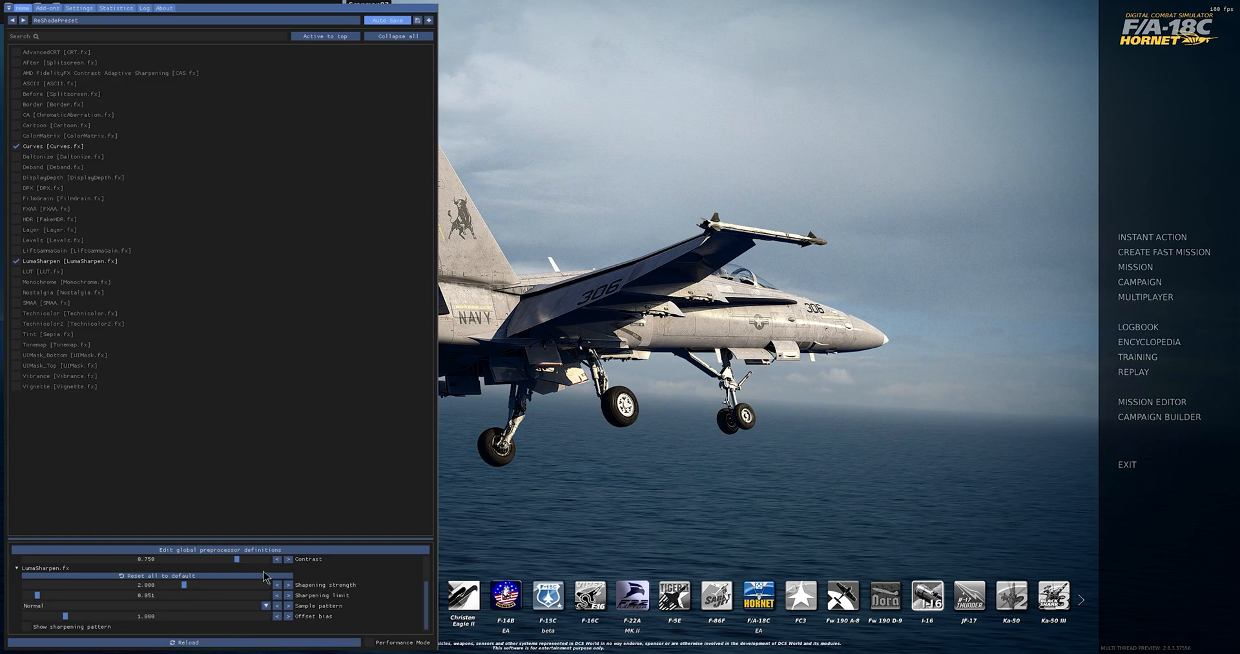
mouse_move(306, 328)
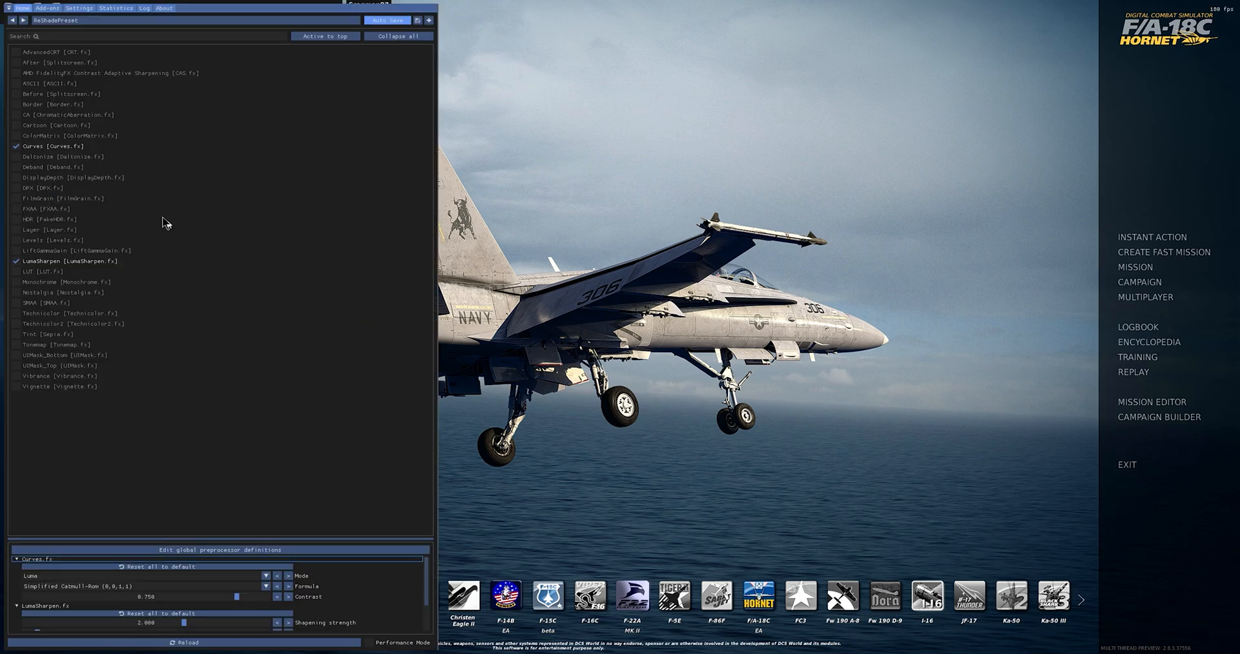
Step: Hide the ReShade effects overlay, leaving the DCS World main menu visible
click(14, 135)
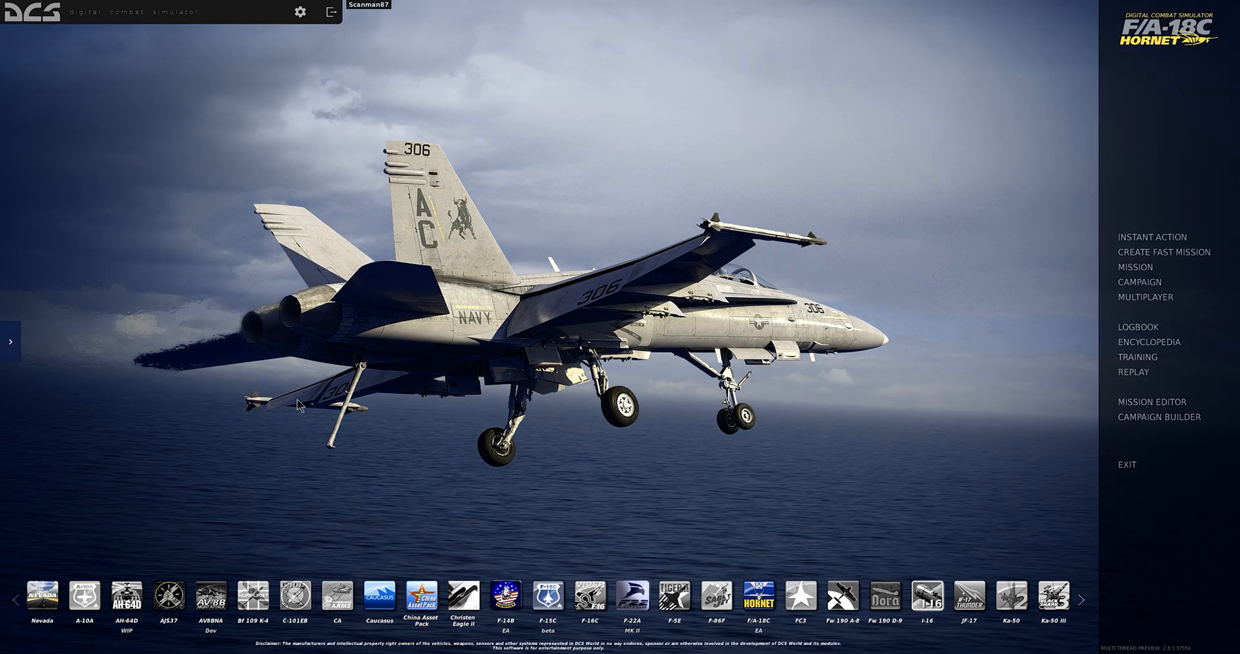
mouse_move(566, 474)
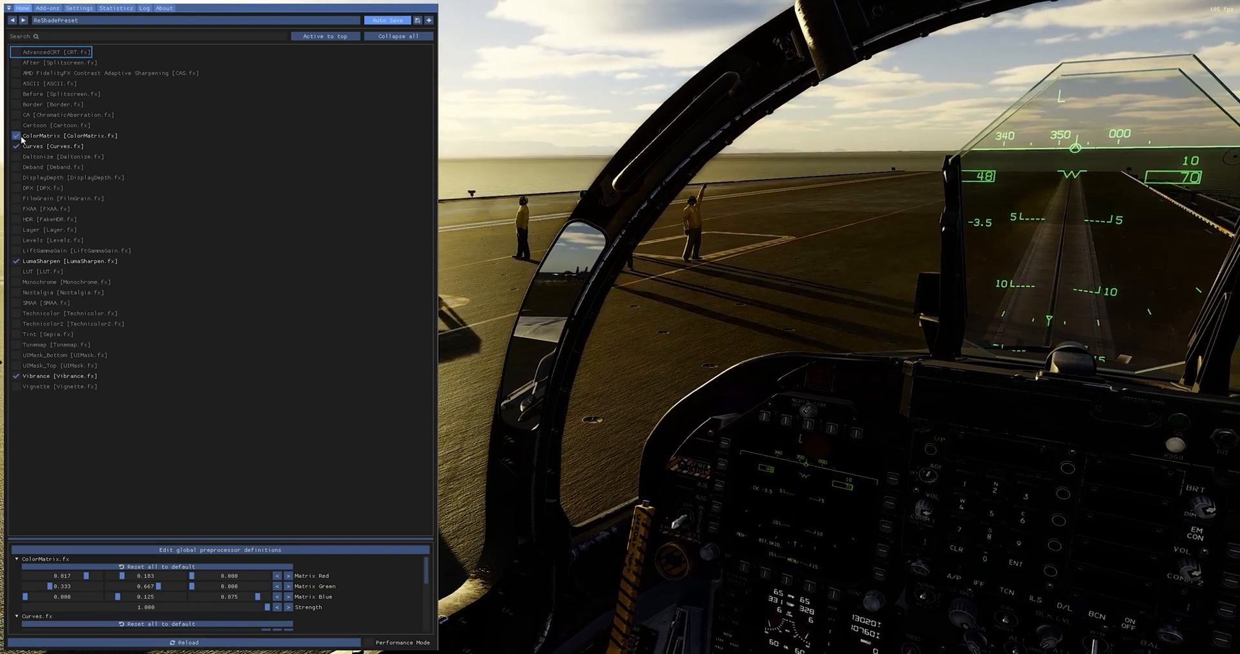
Step: Toggle ColorMatrix.fx off, on and off again to compare, ending with it disabled
click(15, 135)
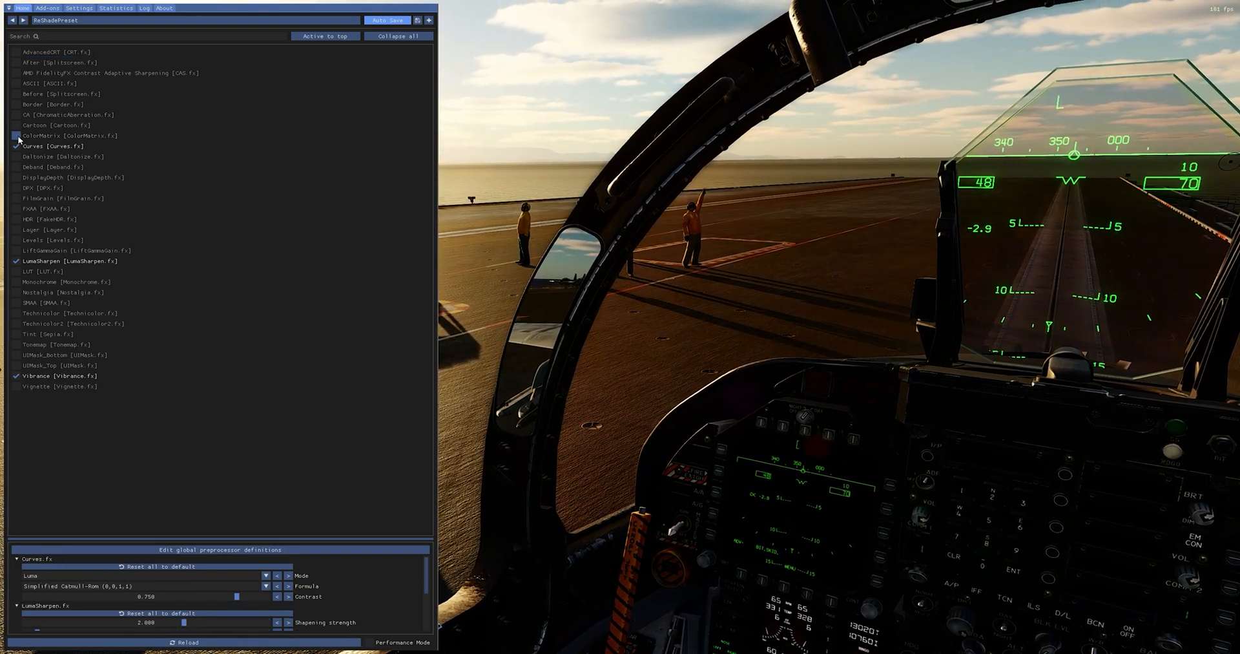
click(16, 136)
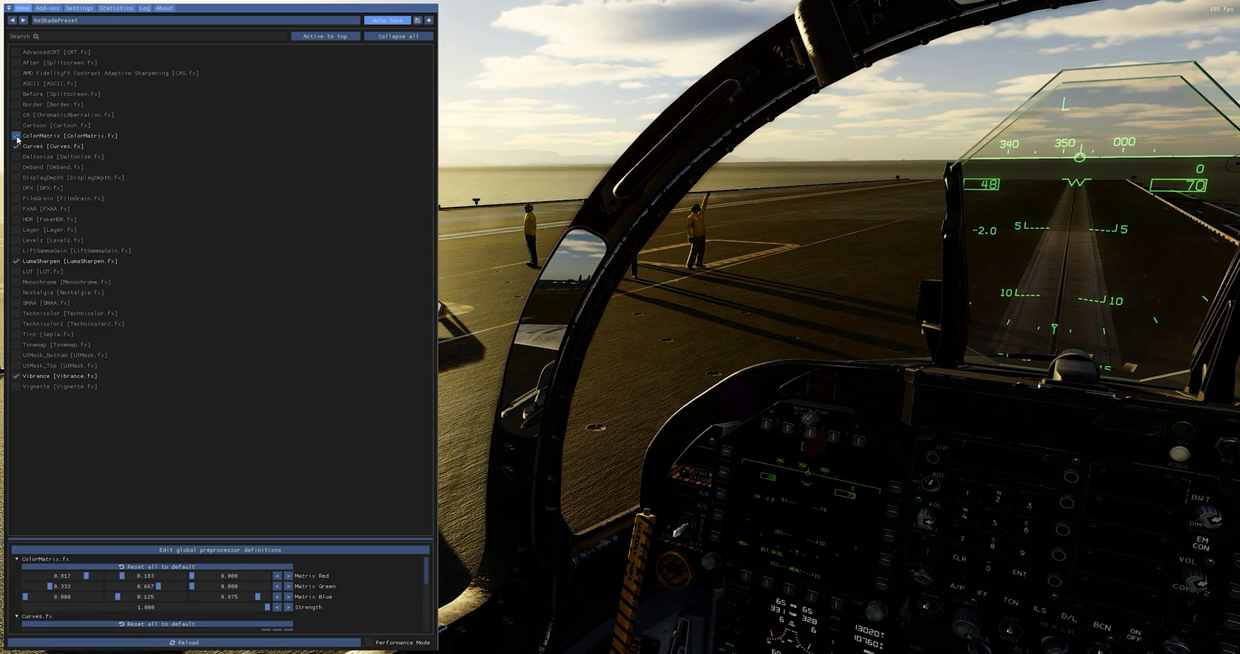
click(15, 136)
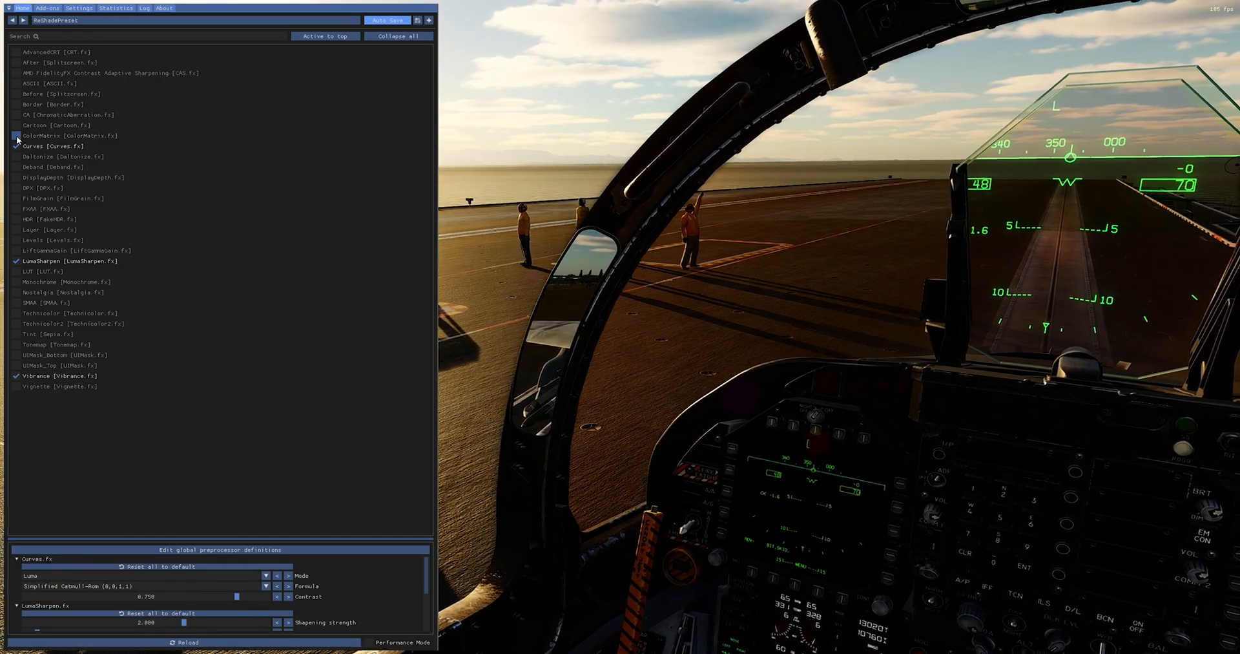